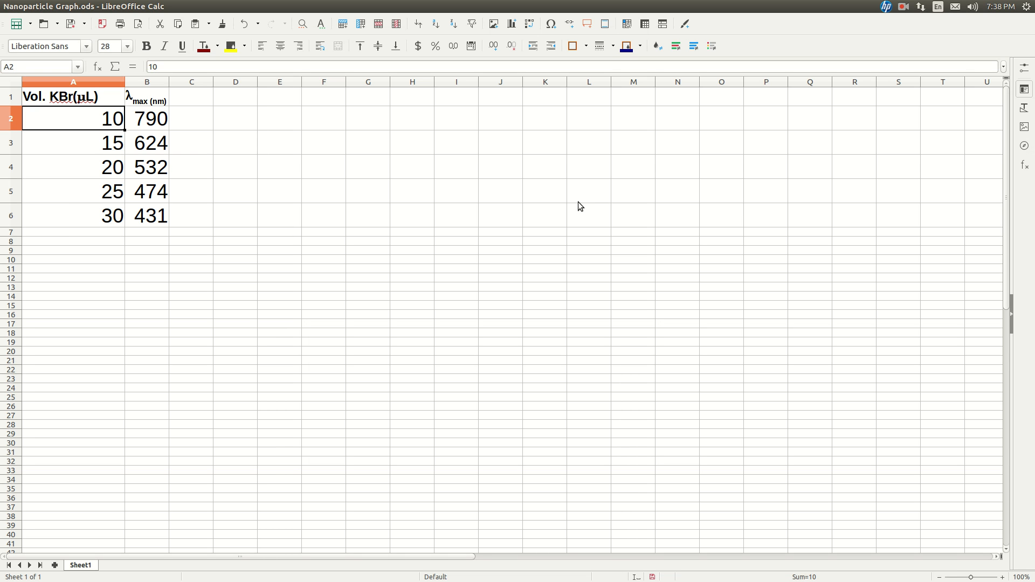
mouse_move(594, 208)
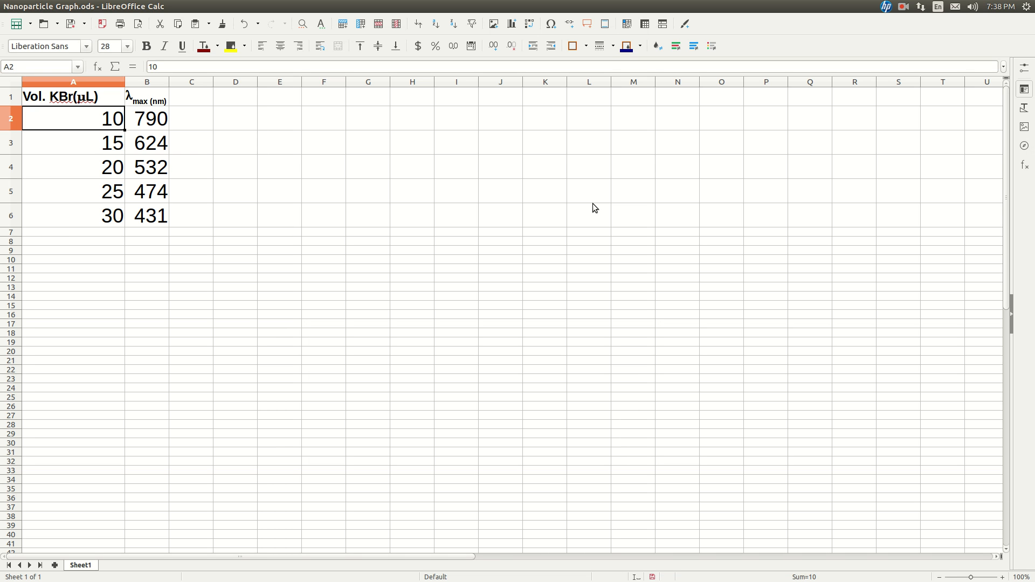
mouse_move(200, 139)
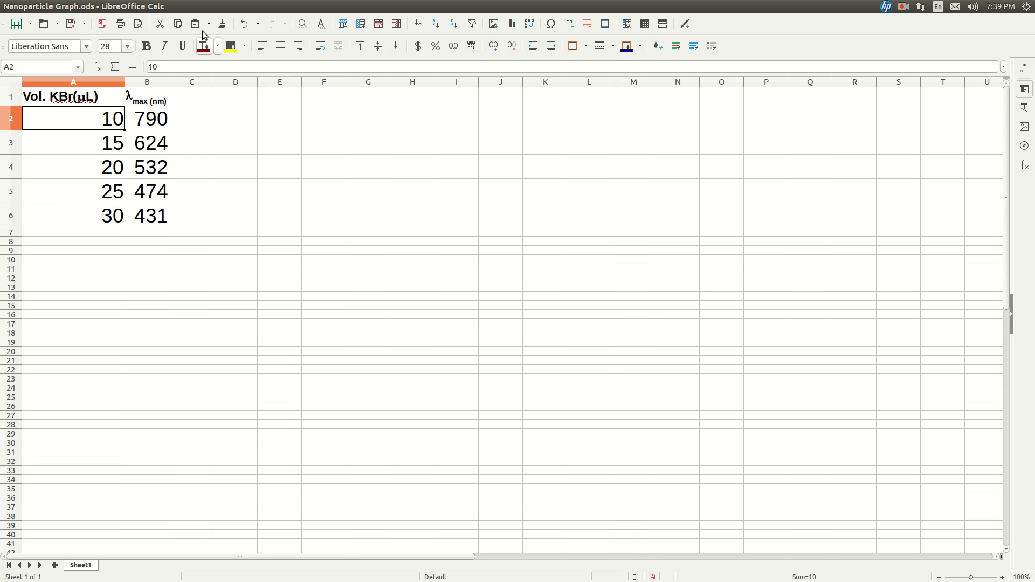
mouse_move(262, 45)
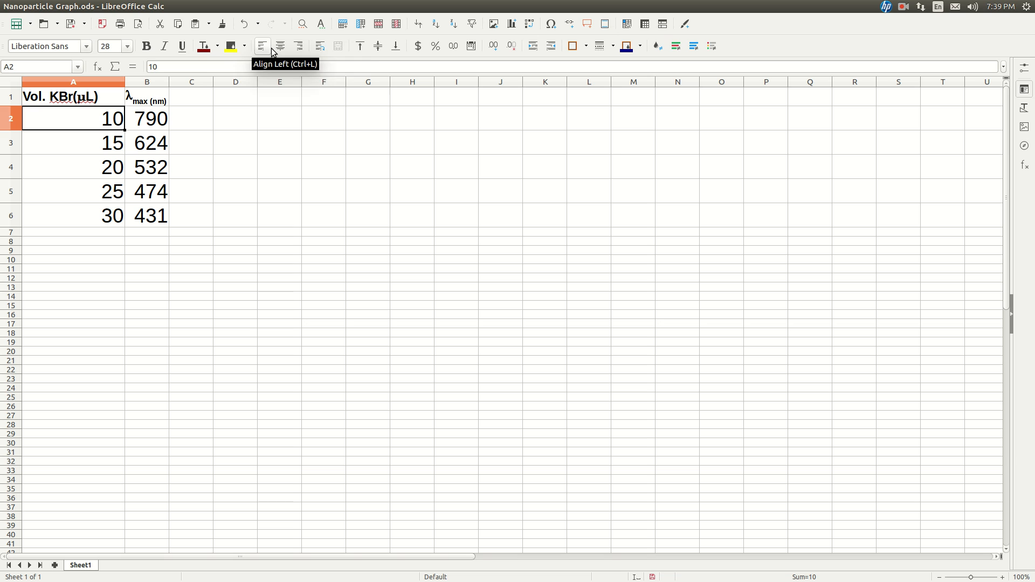
mouse_move(100, 129)
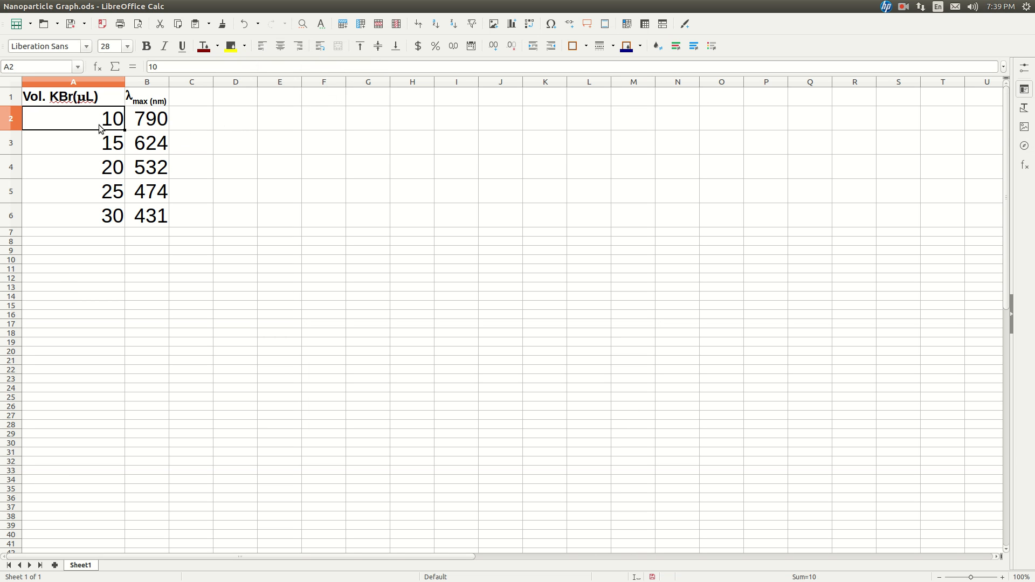
mouse_move(74, 110)
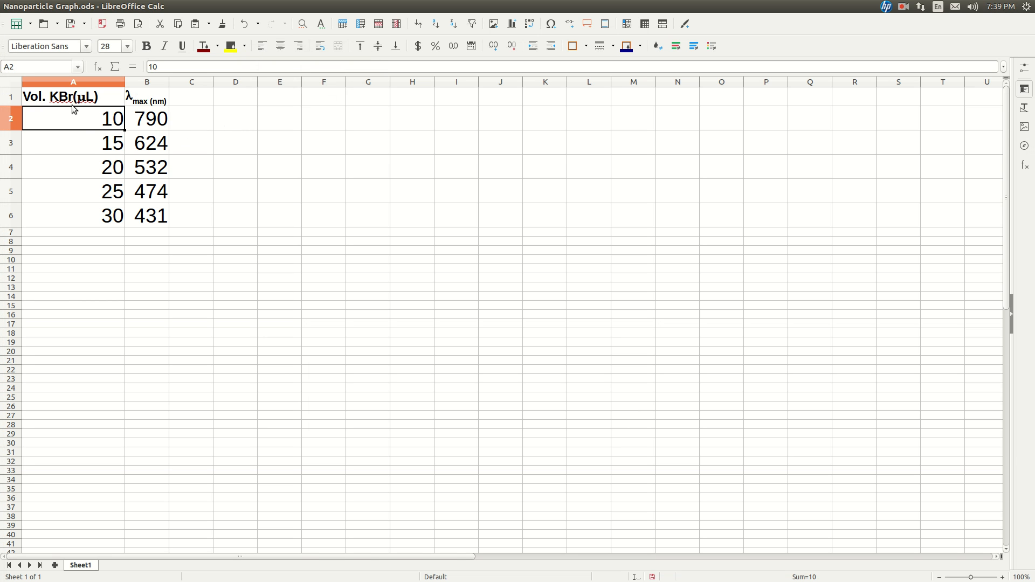
mouse_move(108, 167)
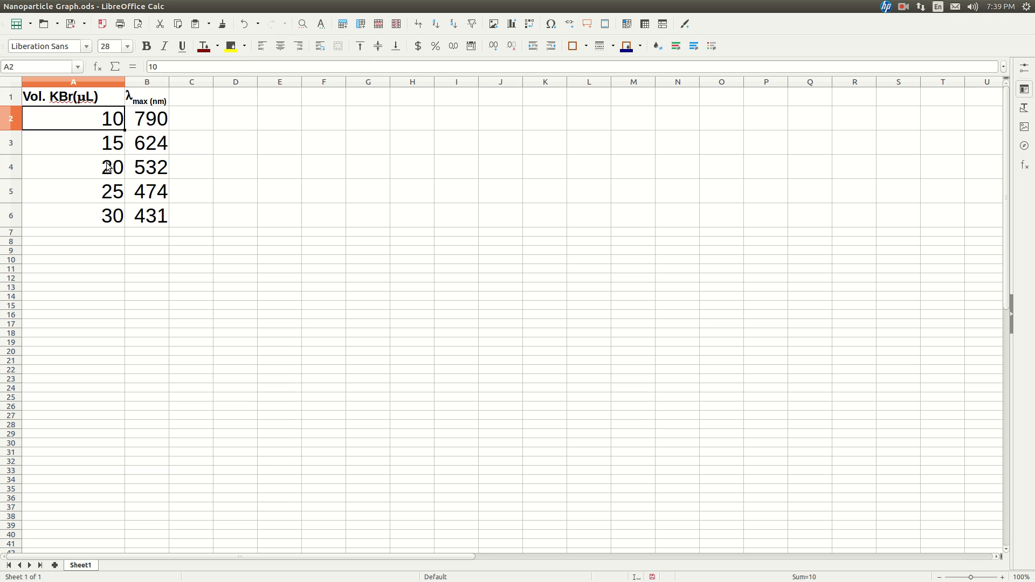
mouse_move(140, 102)
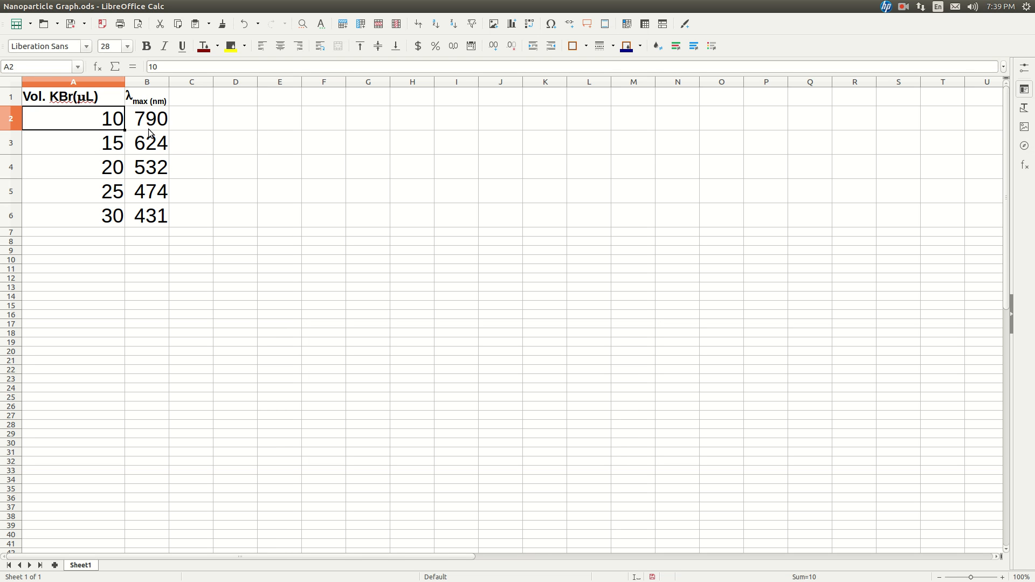
mouse_move(110, 176)
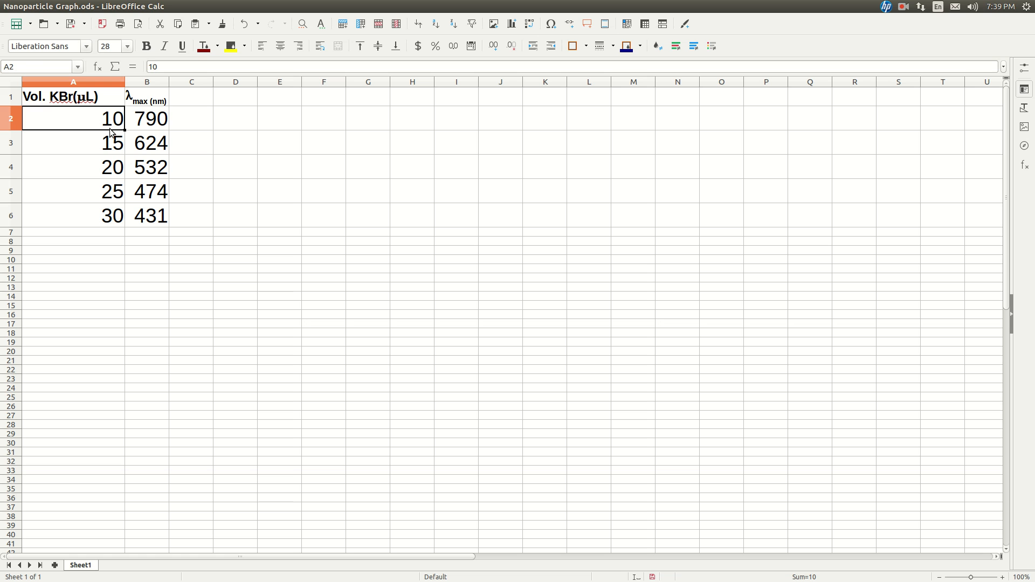
Insert a points-only XY scatter chart from A2:B6 and advance to the Data Series step
left_click_drag(72, 119, 147, 215)
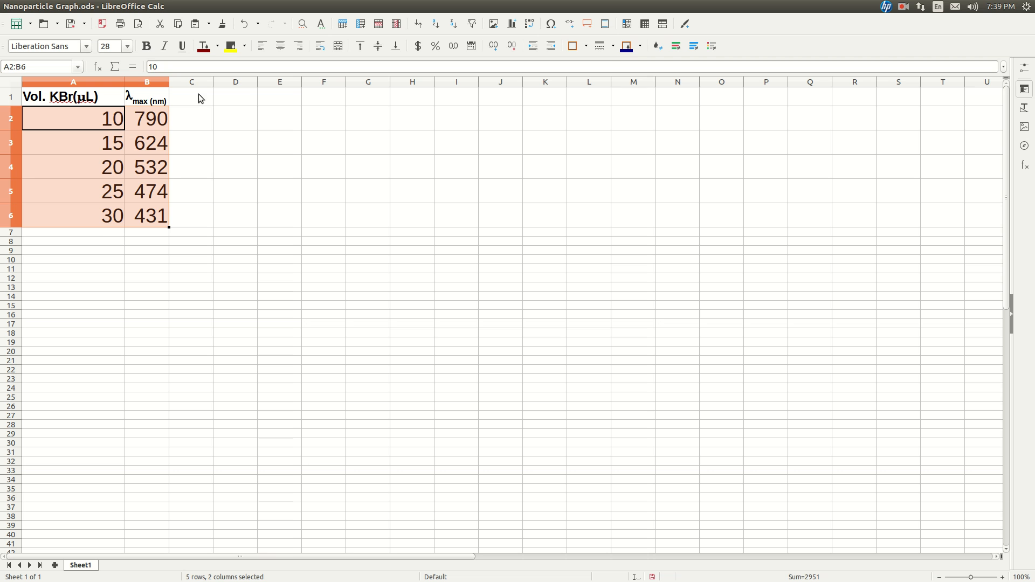
left_click(114, 6)
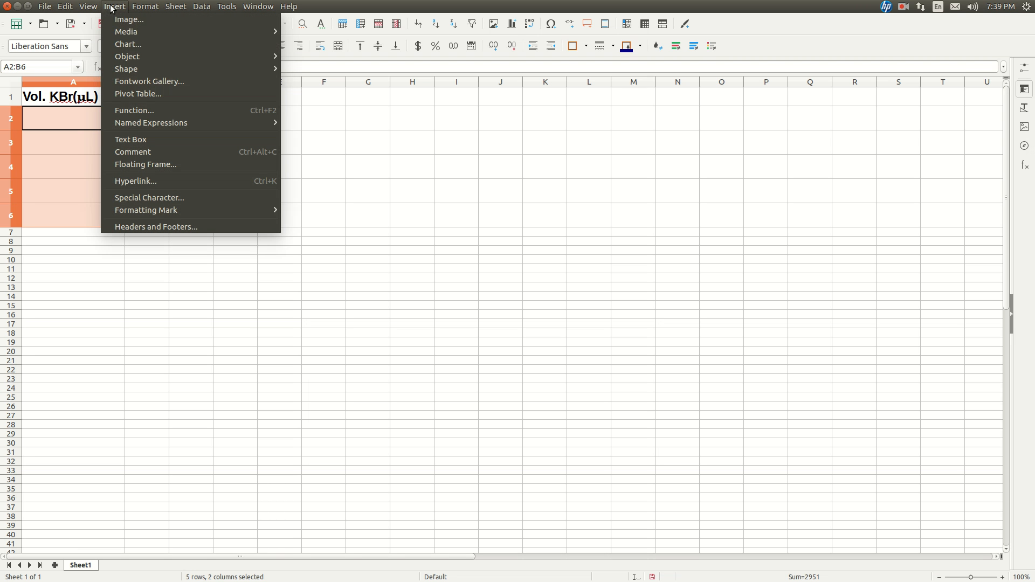
left_click(127, 44)
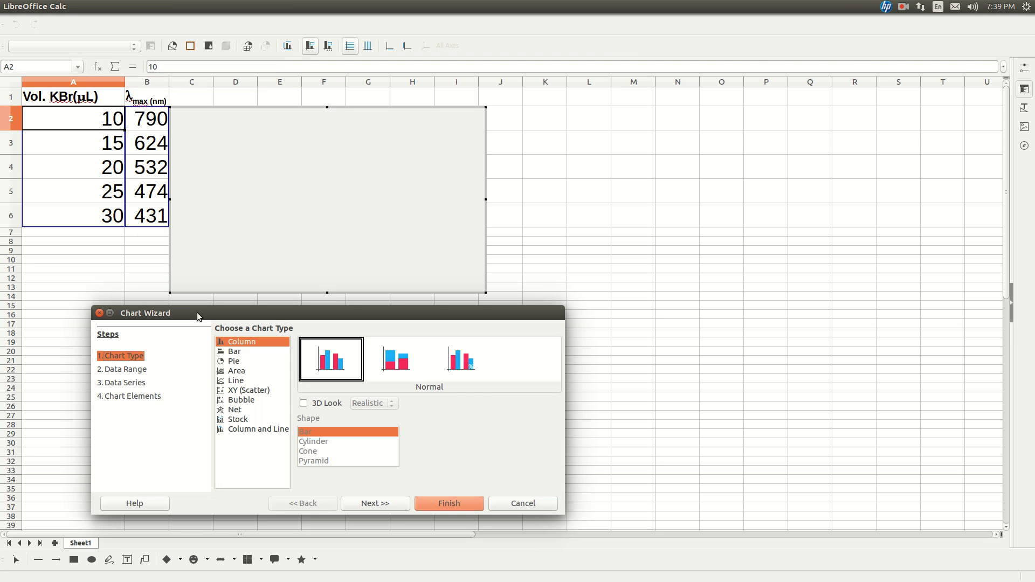
left_click(249, 390)
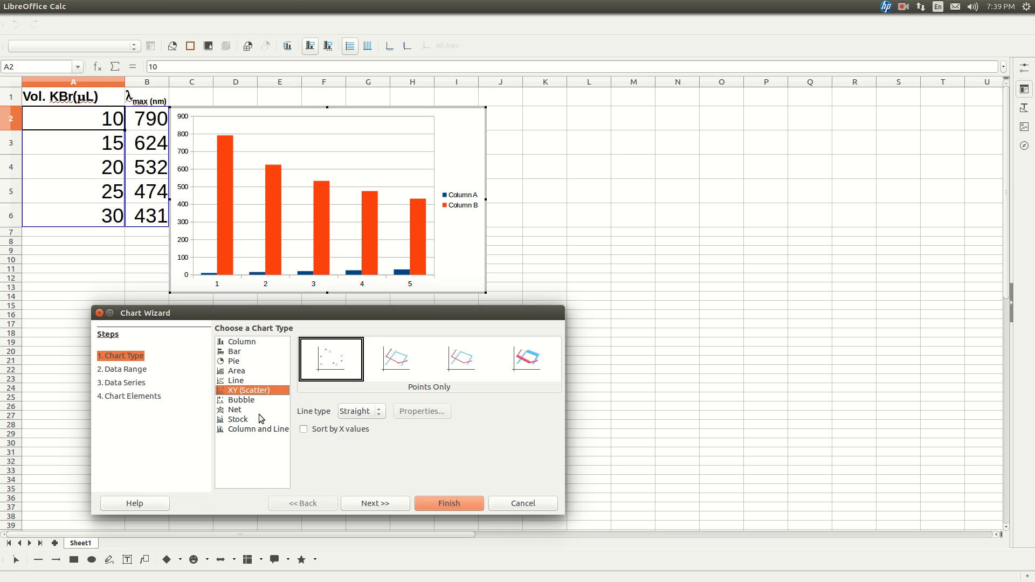
left_click(374, 503)
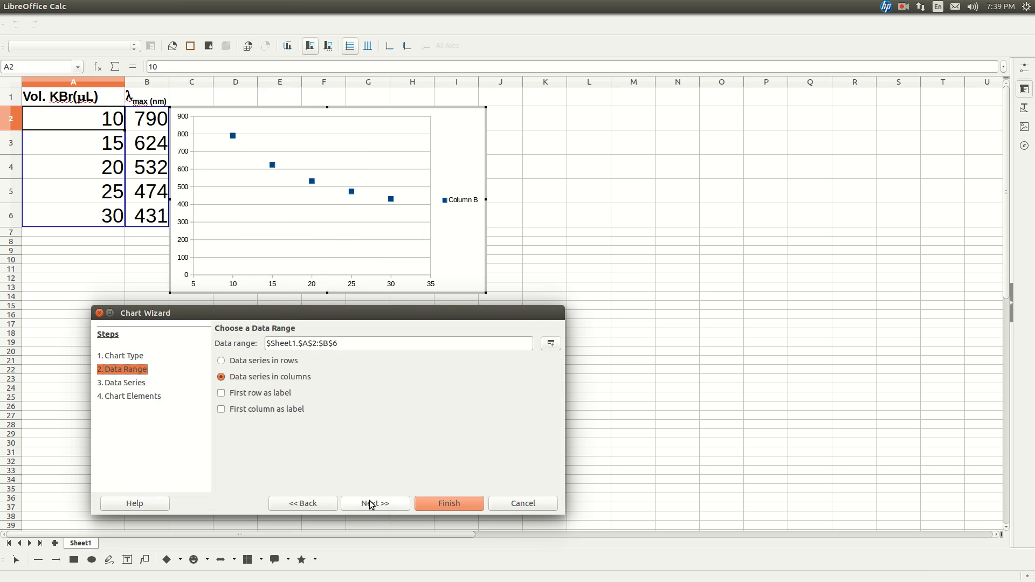
left_click(374, 503)
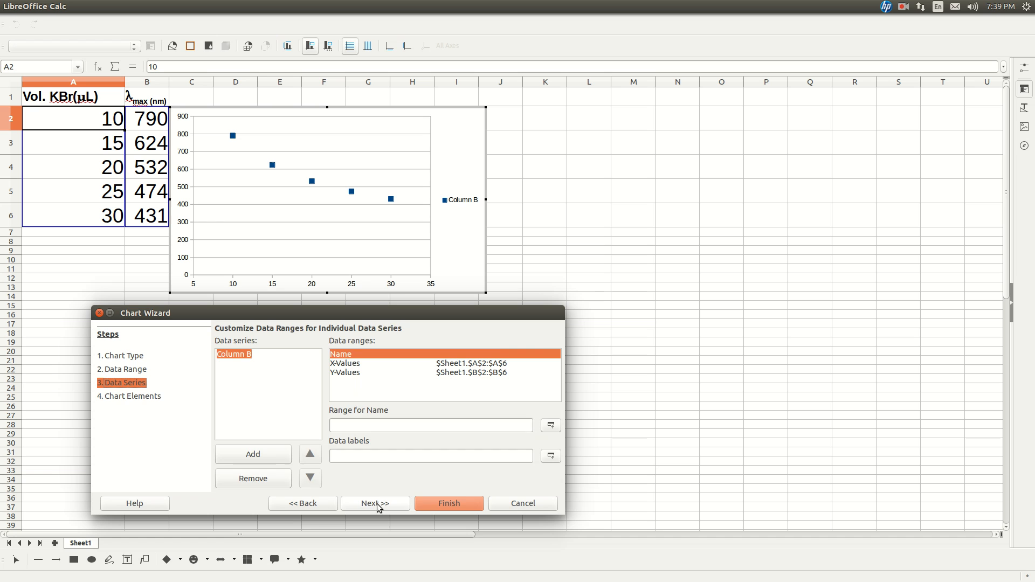
Hide the legend and title the chart 'Wavelength vs. Volume KBr'
left_click(374, 503)
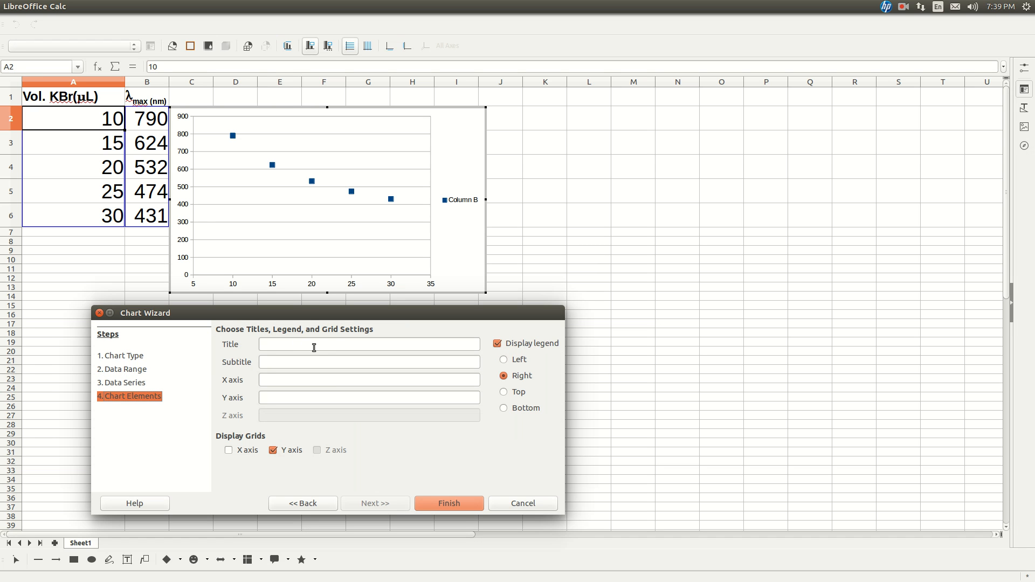
mouse_move(497, 350)
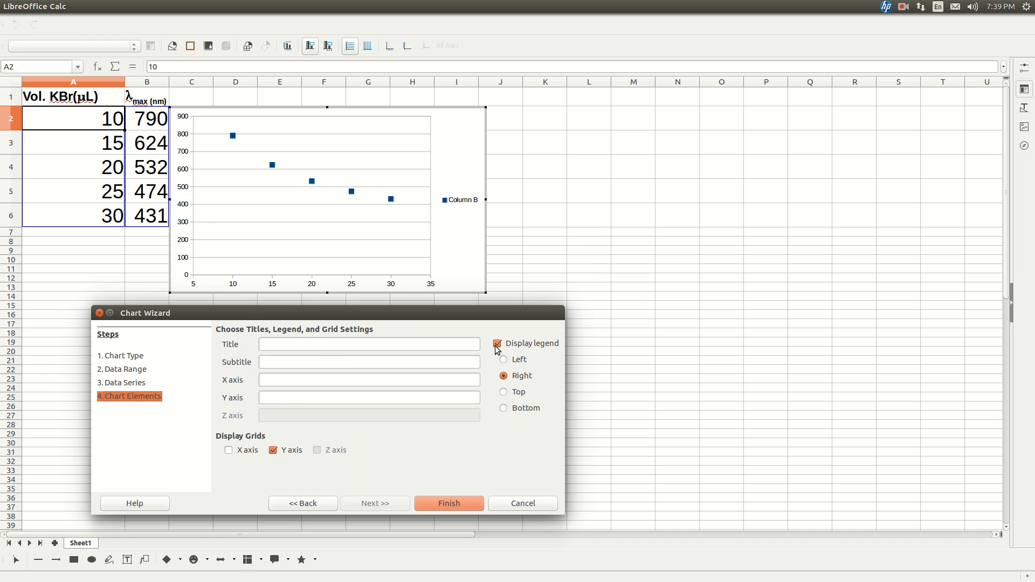
left_click(497, 343)
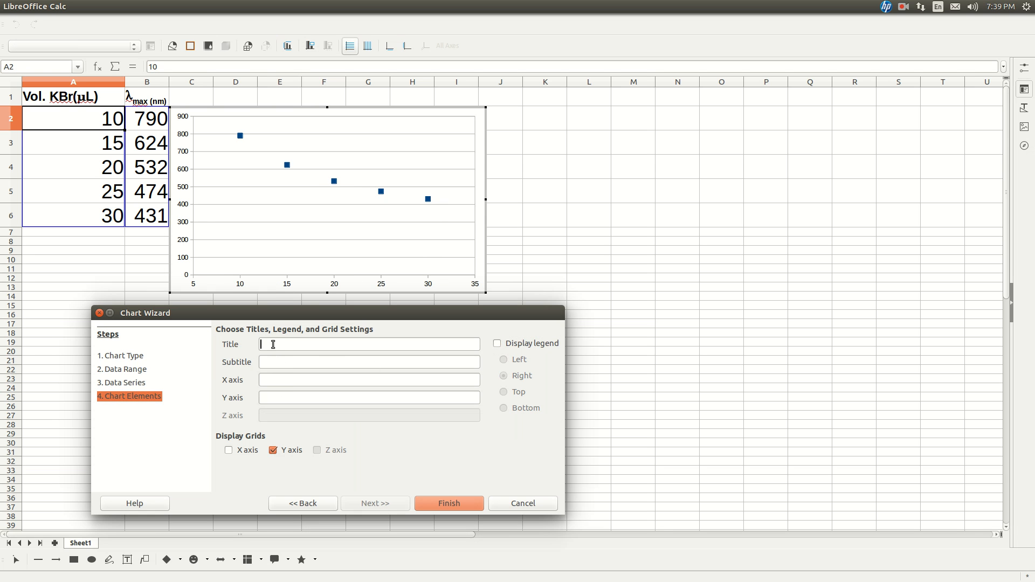
type("Wave")
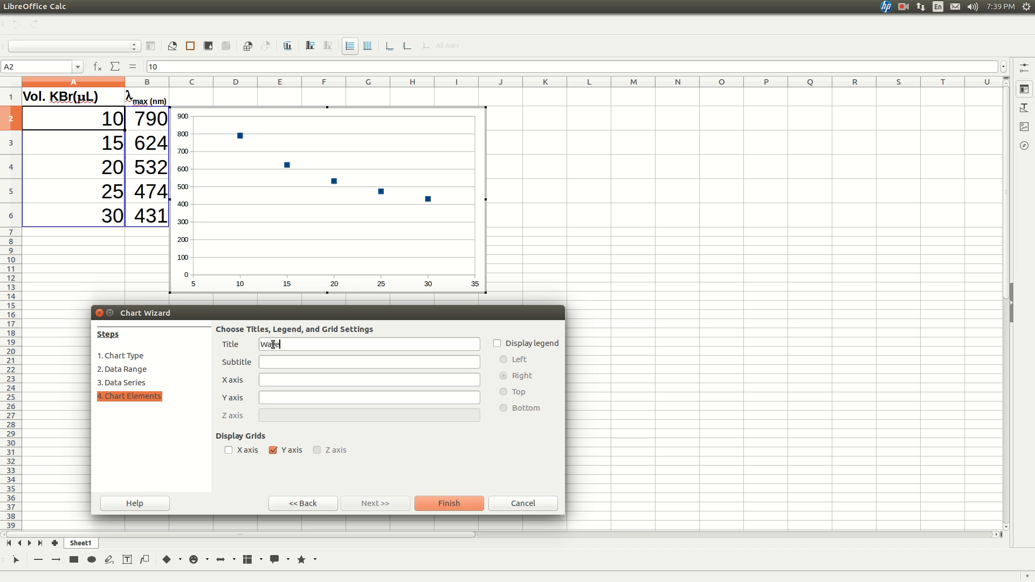
type("velength")
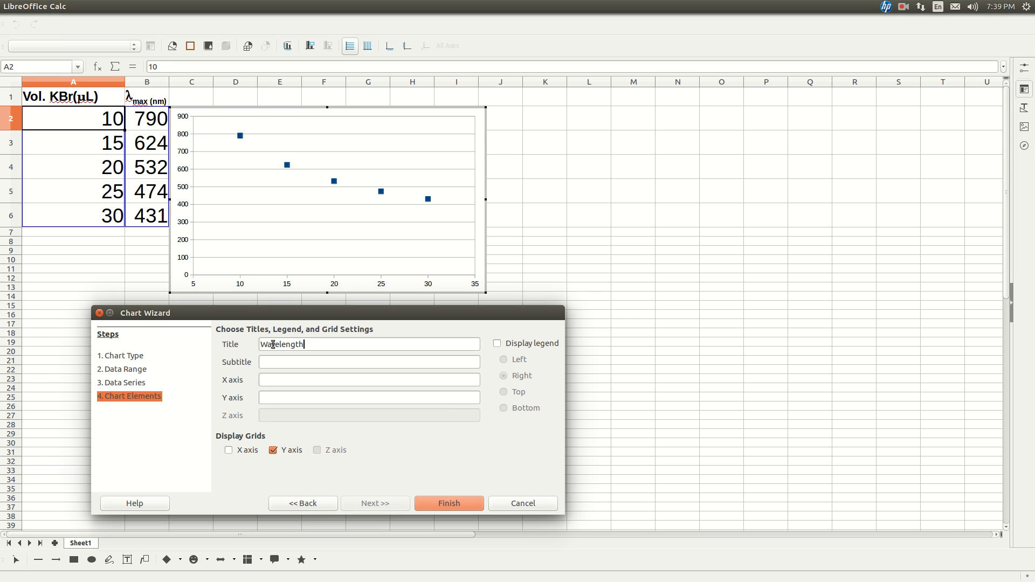
type("vs")
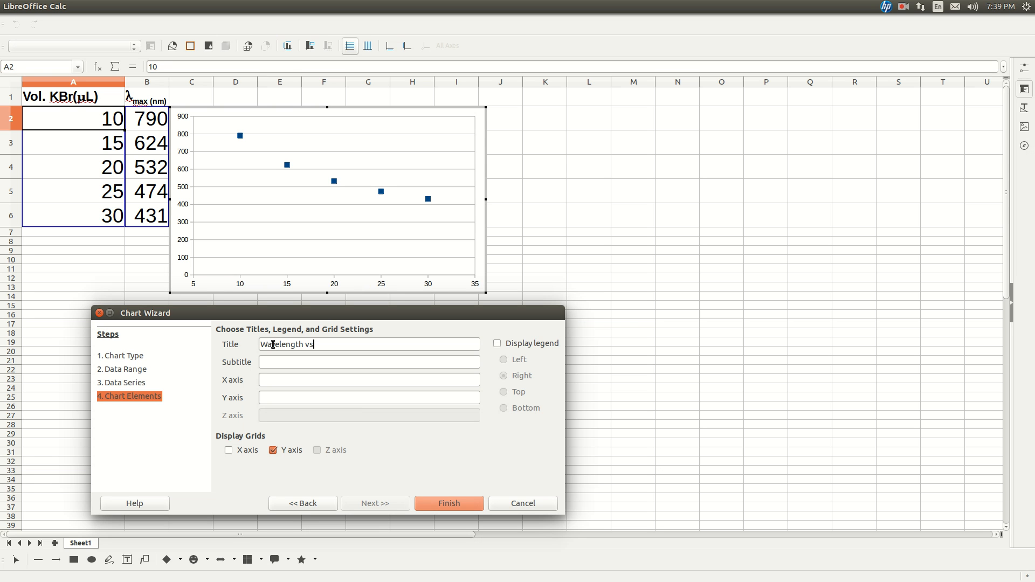
type(".")
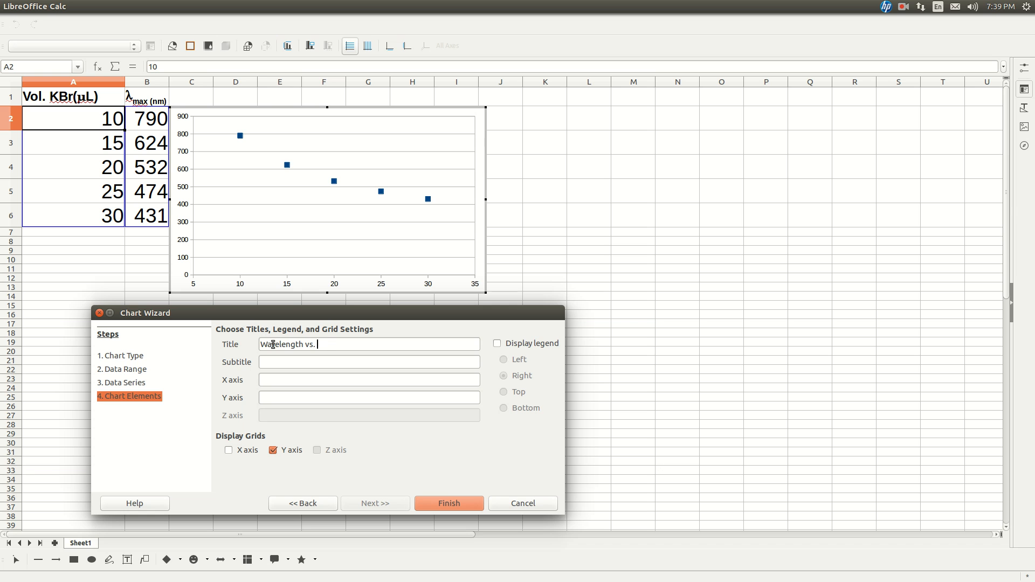
type("Volume")
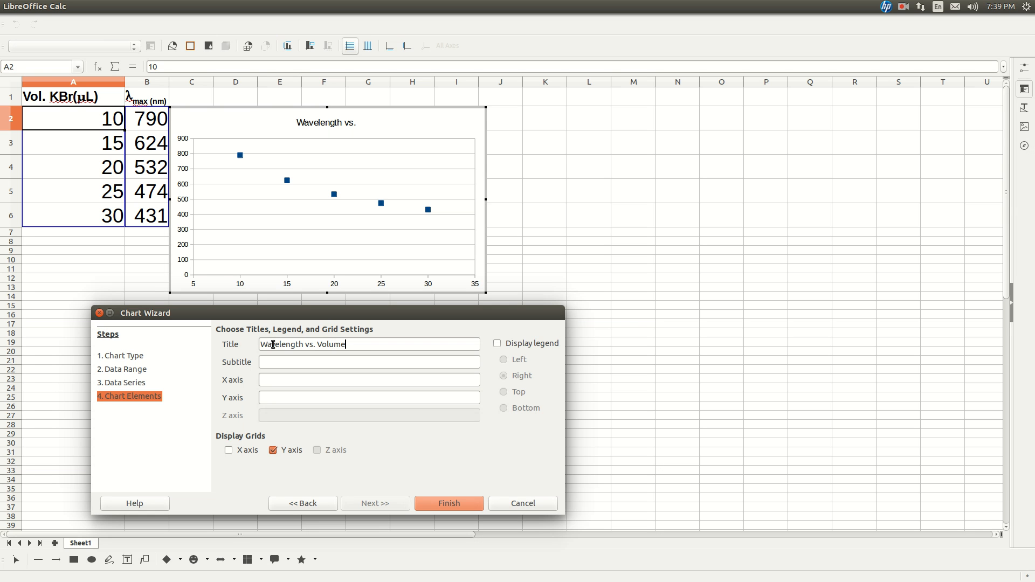
type("KBr")
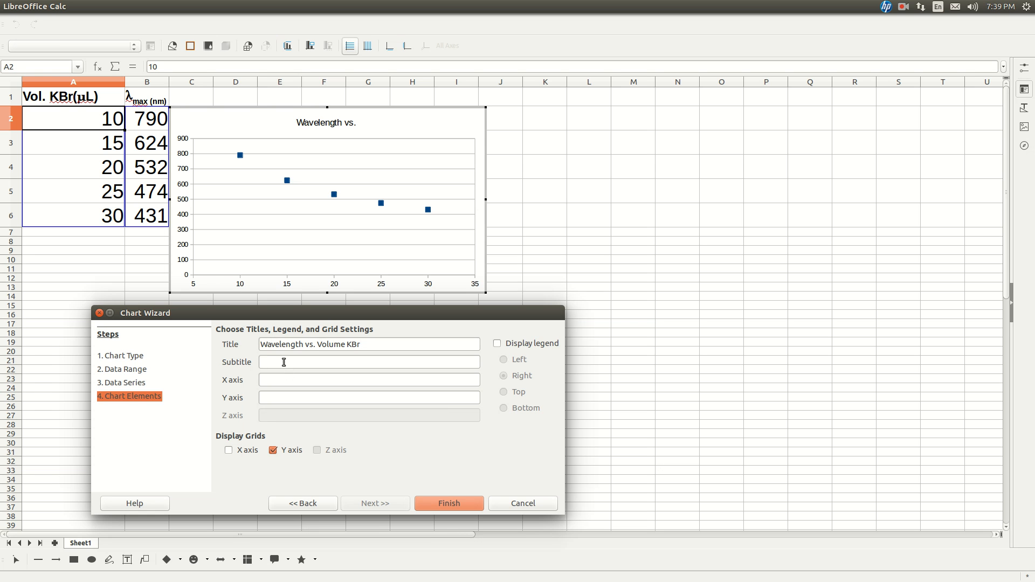
Add subtitle 'Joe Cadde', X axis 'Vol. KBr', a wavelength (nm) Y label, and X gridlines
type("Joe Caddell")
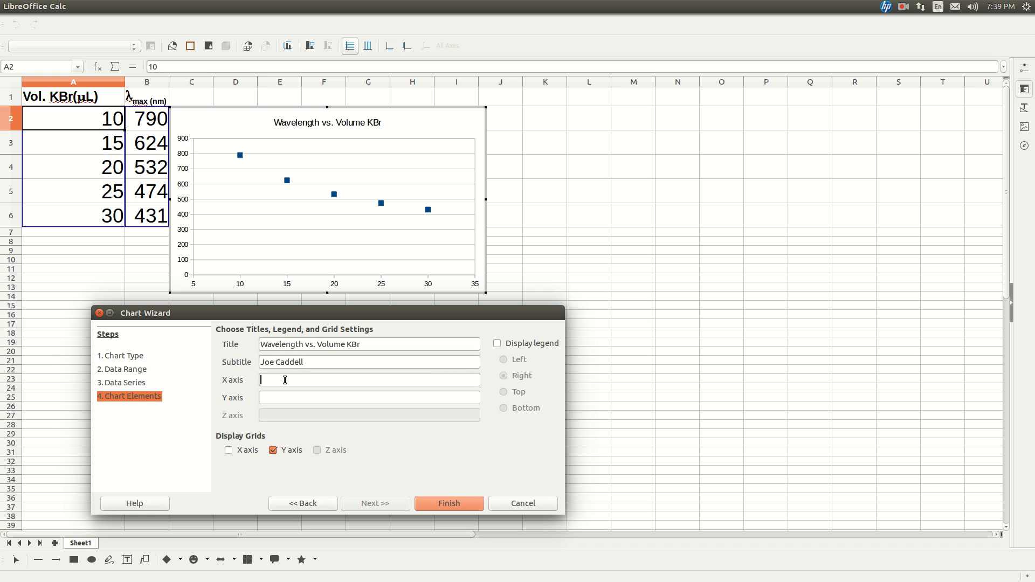
type("Vol")
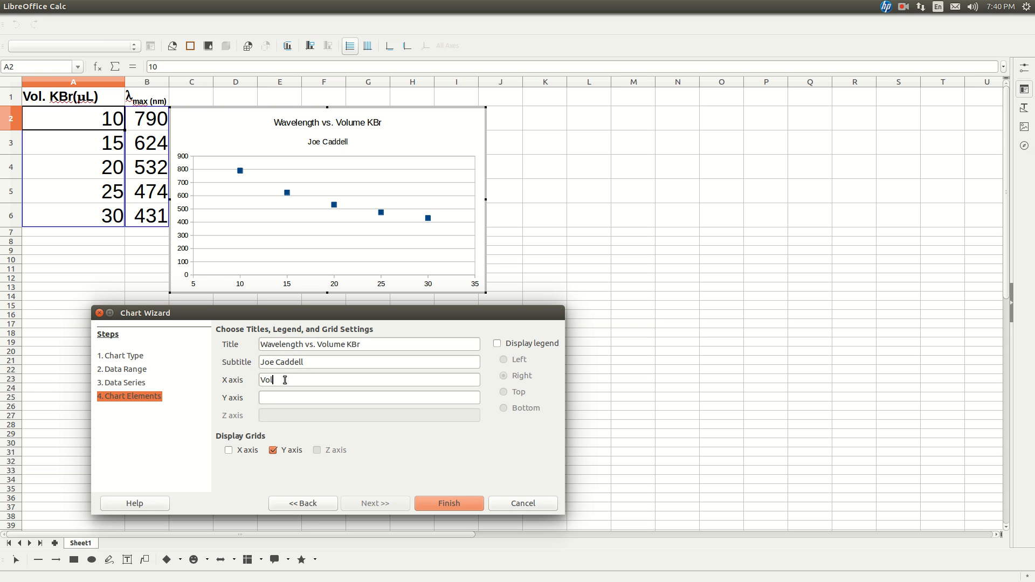
type(". KBr (uL")
left_click(369, 397)
type("Wavelen")
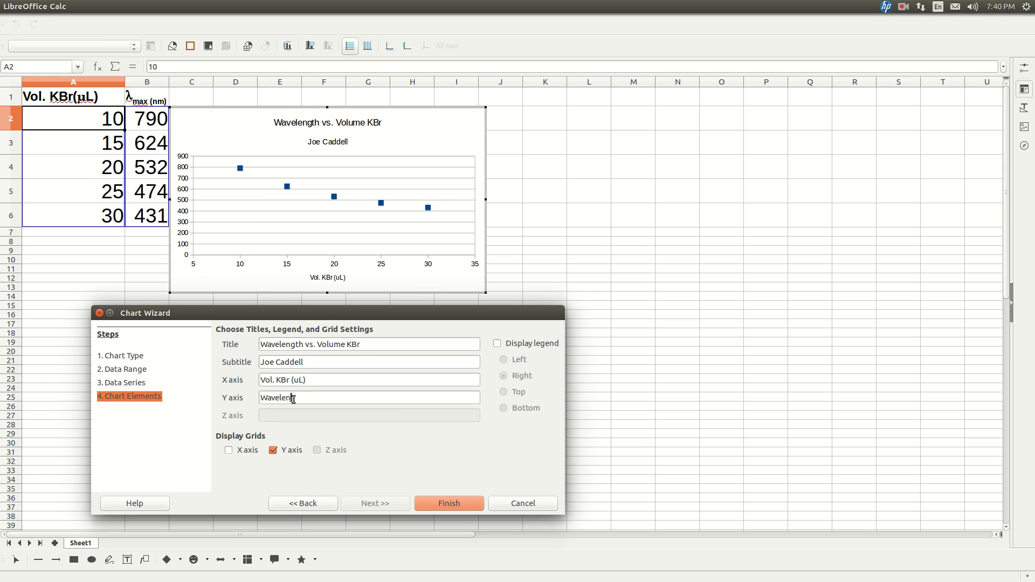
type("th")
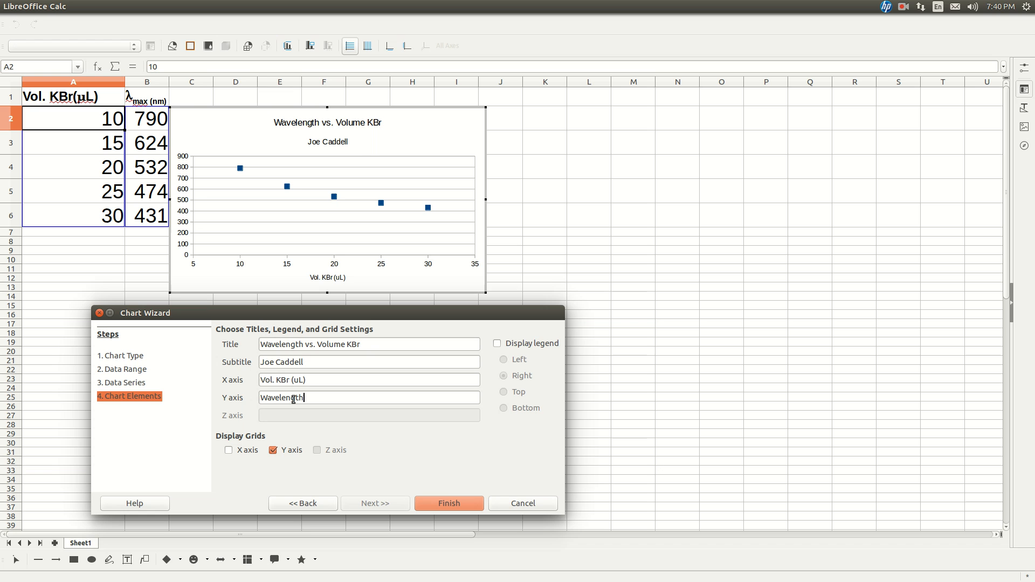
type("(nm)")
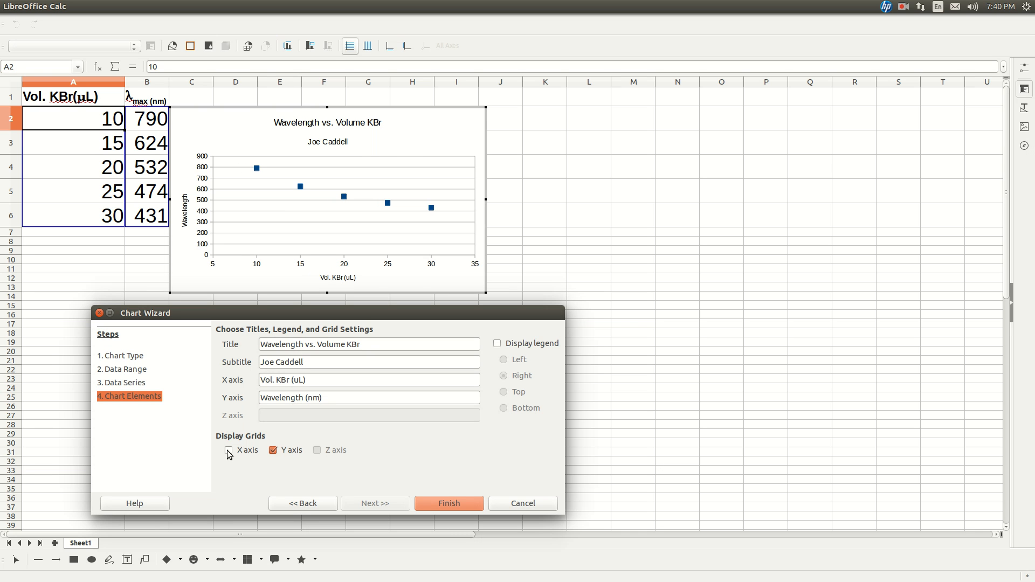
left_click(229, 450)
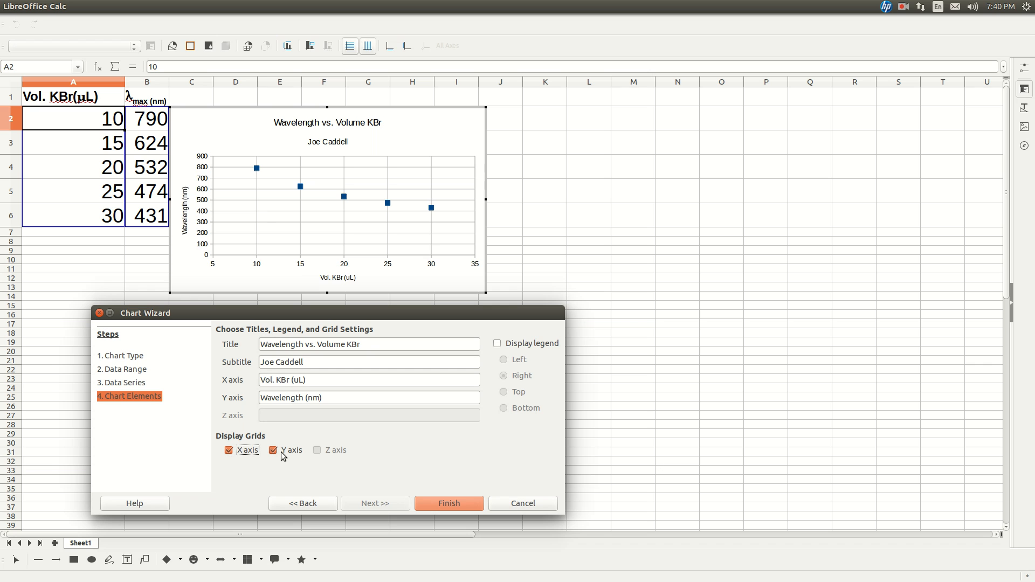
mouse_move(381, 509)
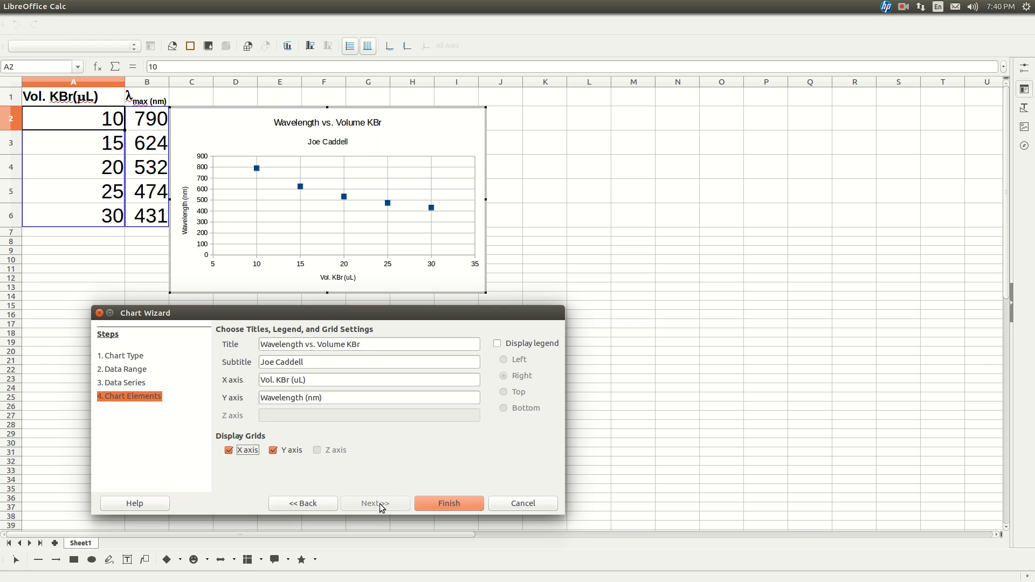
Finish the chart wizard and reopen the embedded chart for editing
left_click(448, 503)
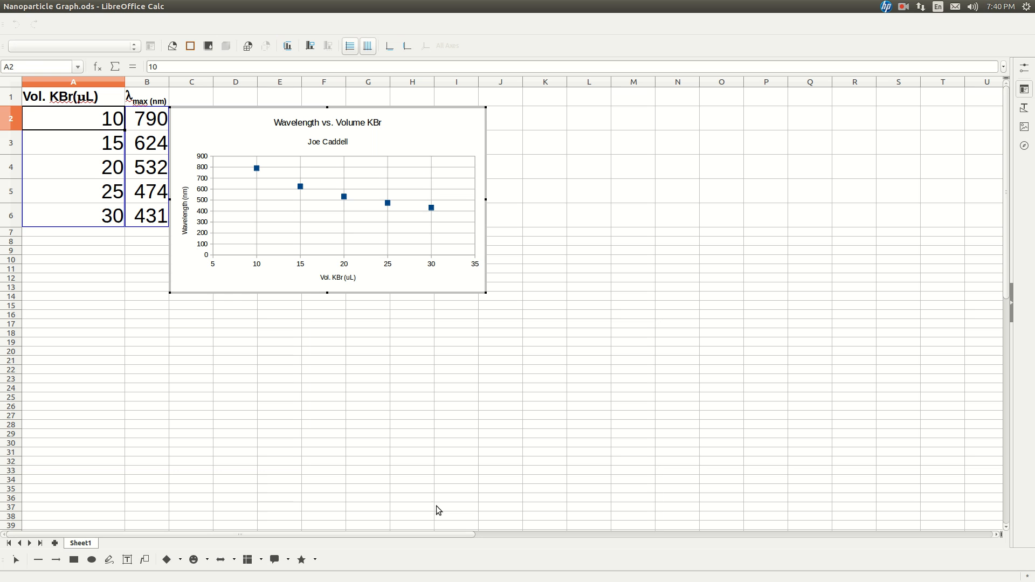
mouse_move(409, 138)
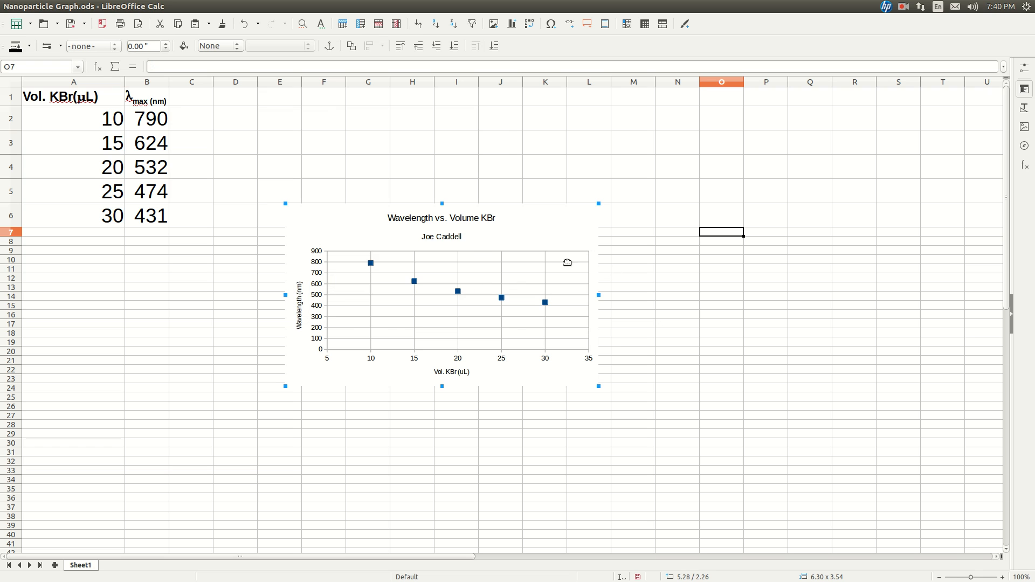
mouse_move(464, 230)
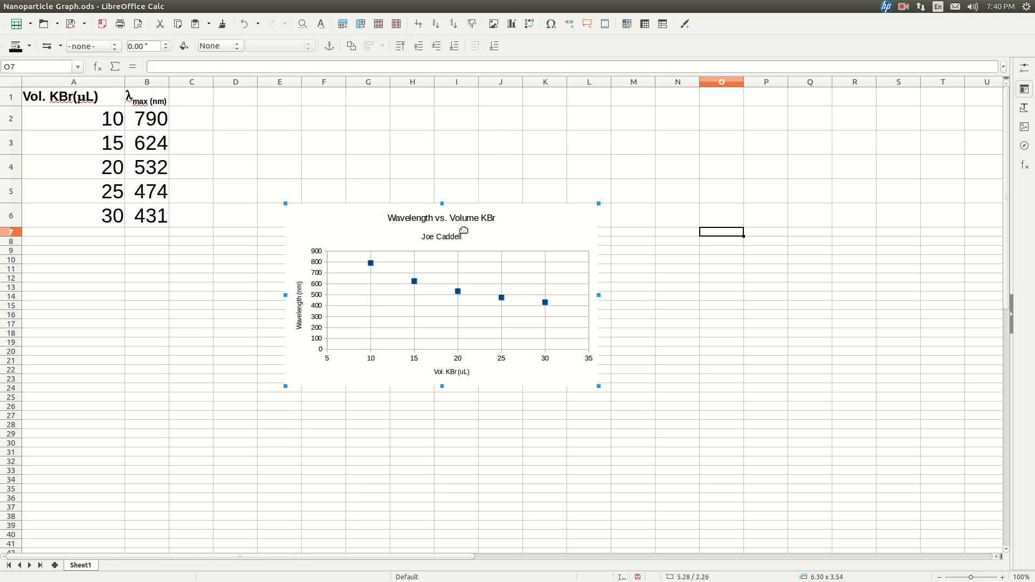
double_click(440, 294)
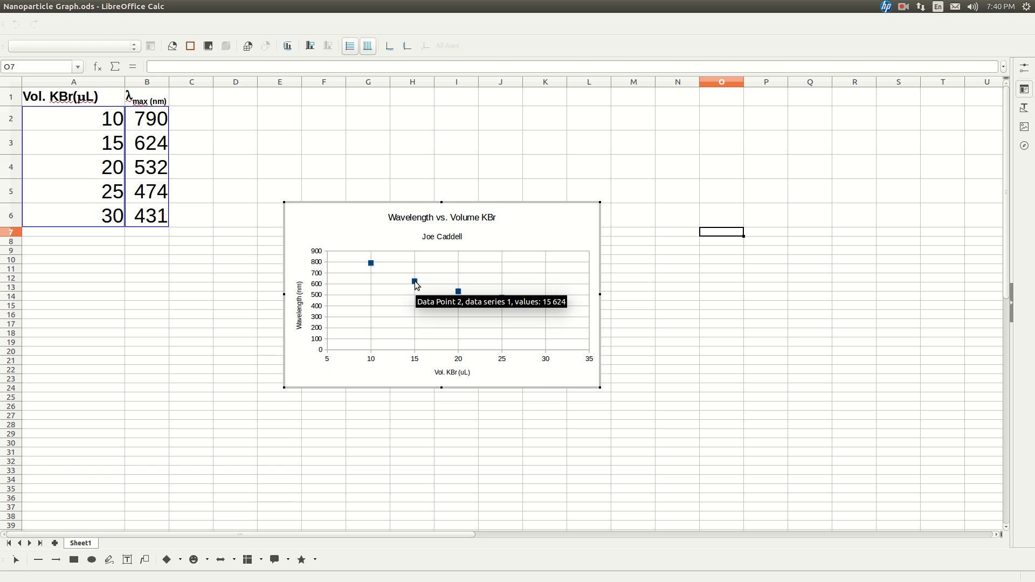
Add a power trend line to the data series, showing its equation and R² value
right_click(414, 282)
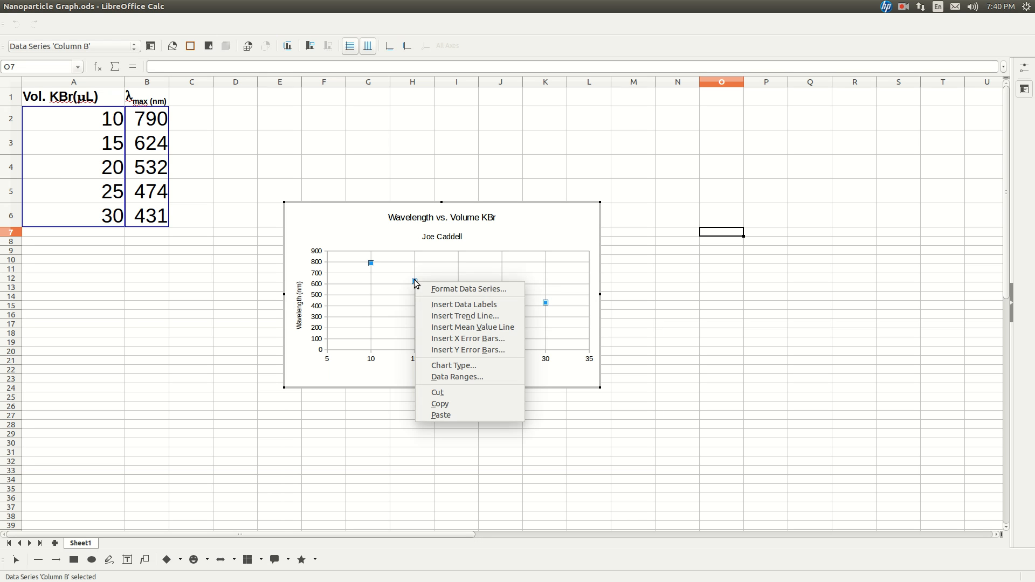
left_click(464, 315)
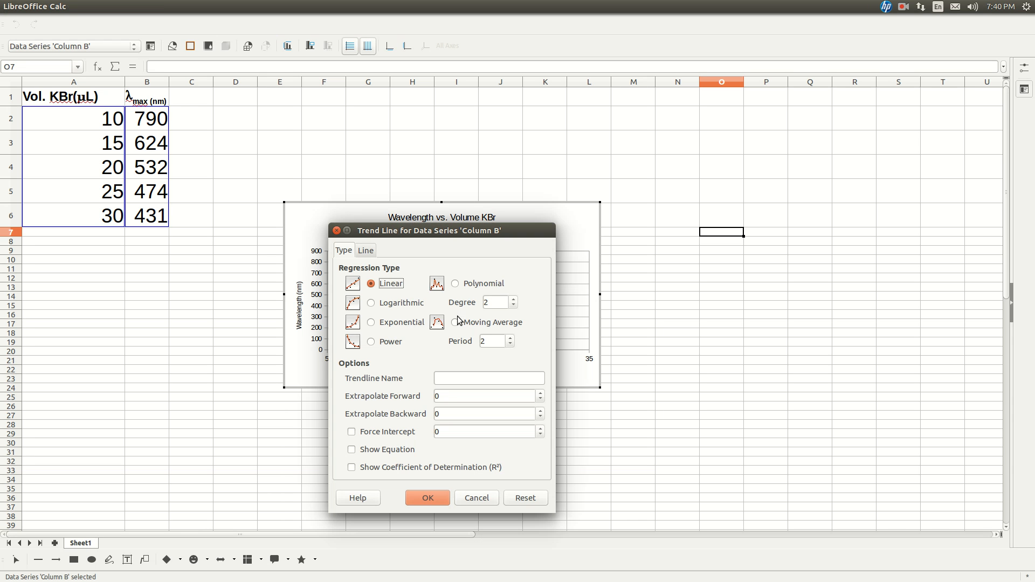
mouse_move(371, 348)
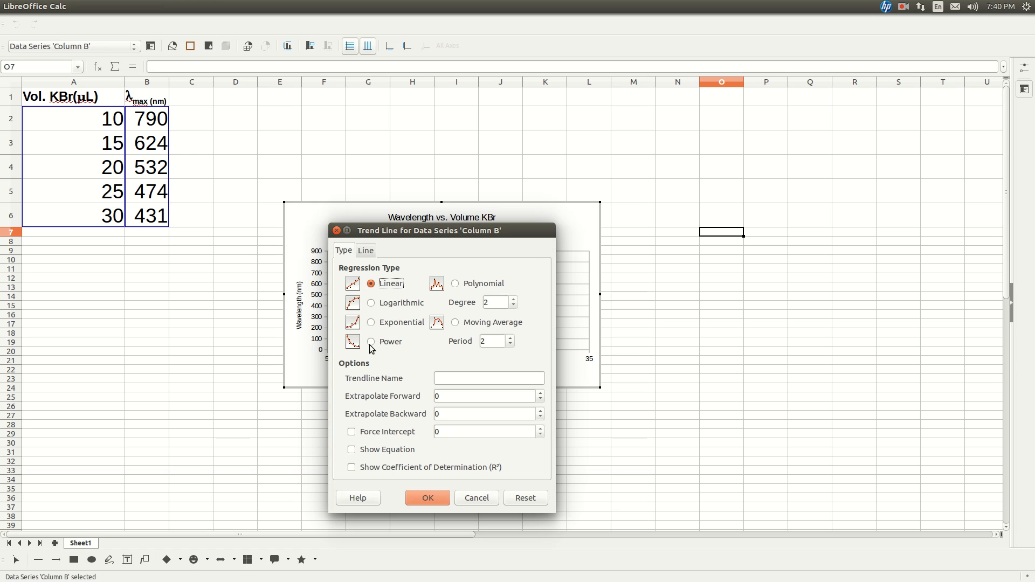
left_click(371, 341)
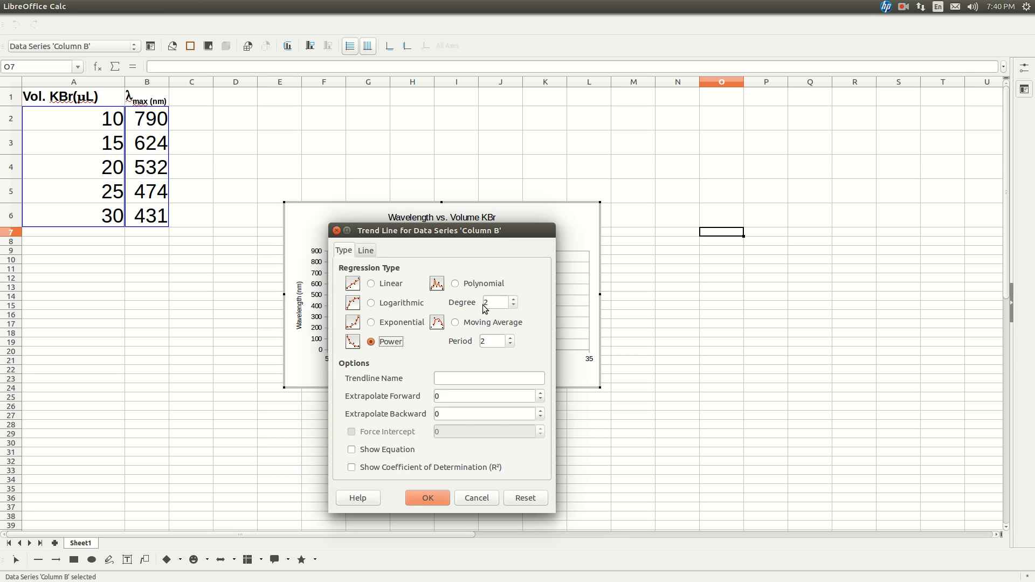
mouse_move(360, 460)
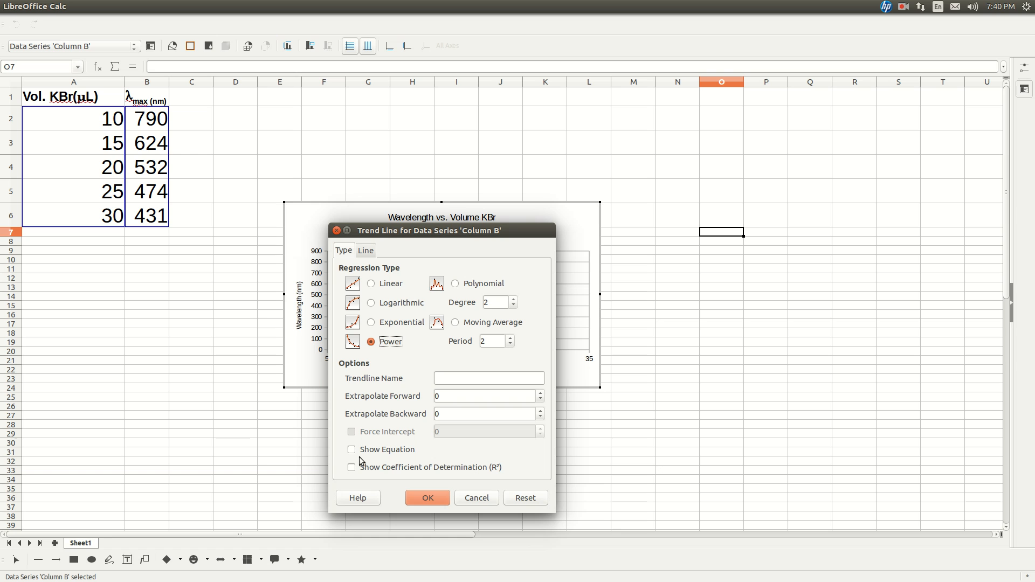
left_click(351, 449)
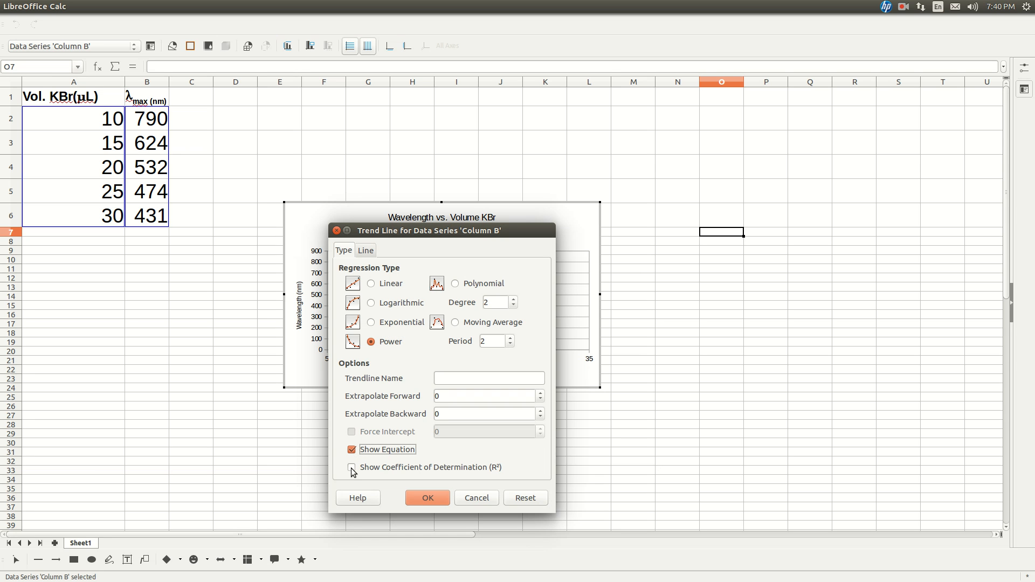
left_click(351, 467)
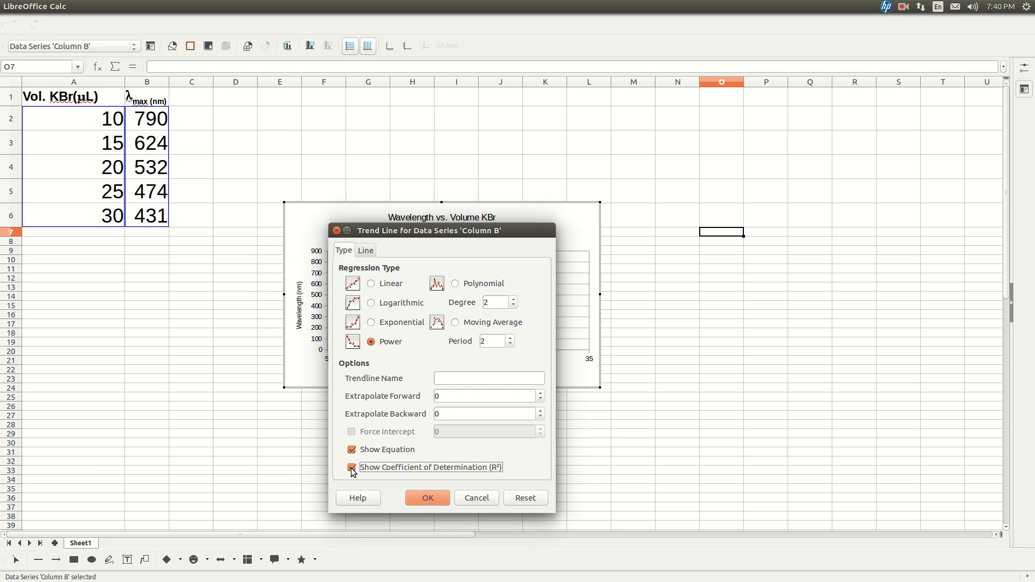
left_click(426, 497)
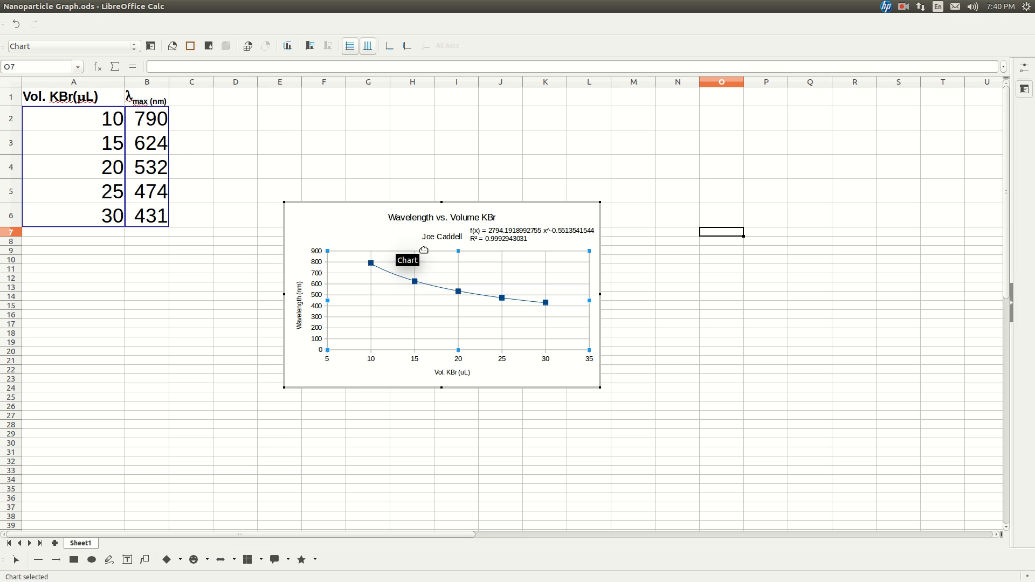
mouse_move(384, 227)
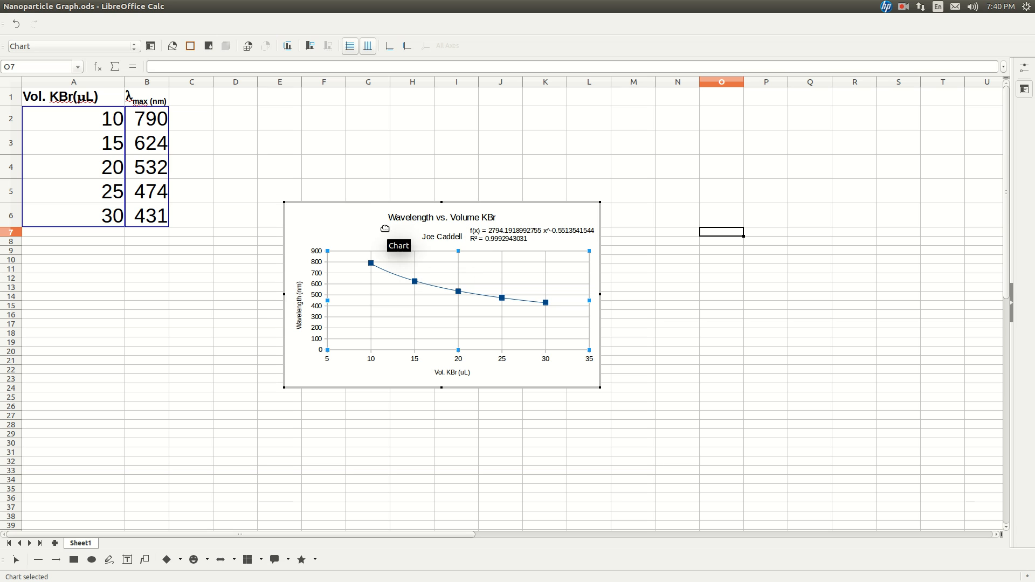
mouse_move(408, 244)
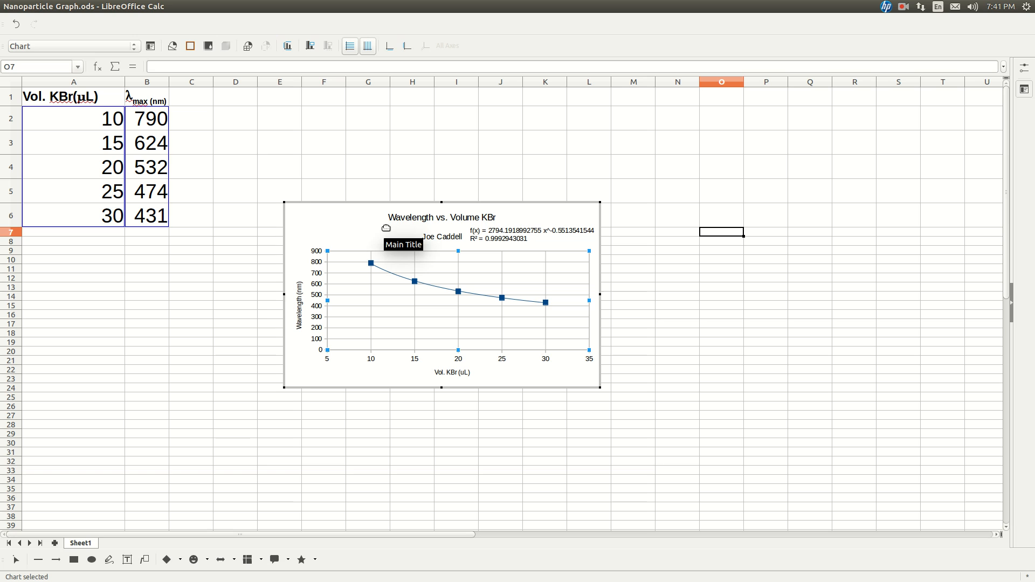
mouse_move(538, 253)
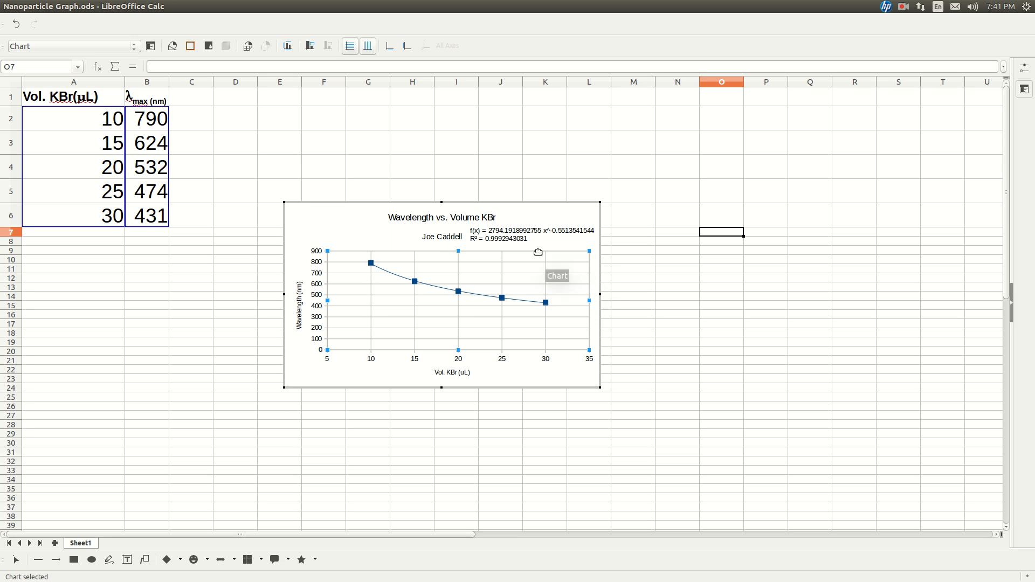
mouse_move(538, 251)
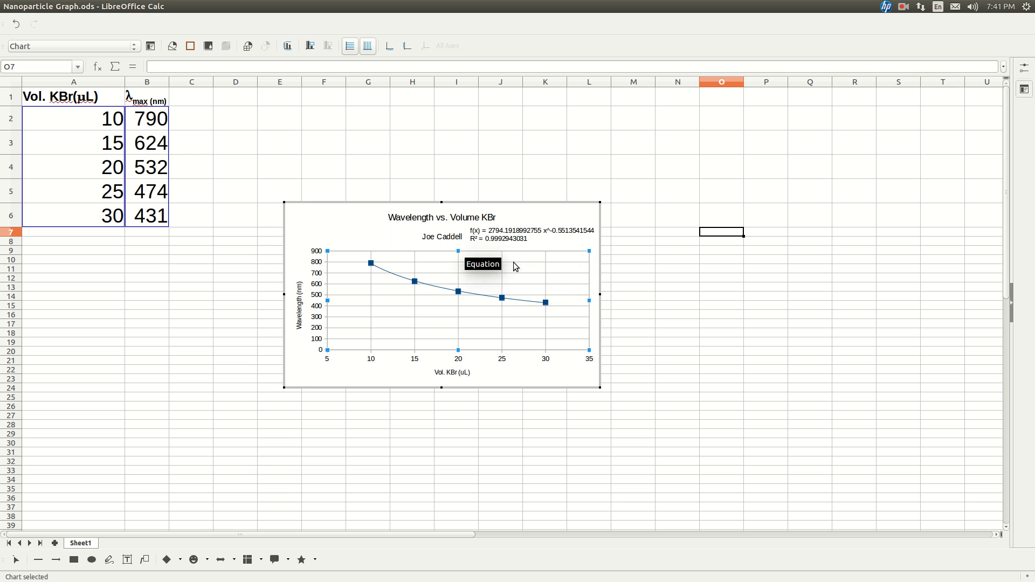
mouse_move(515, 267)
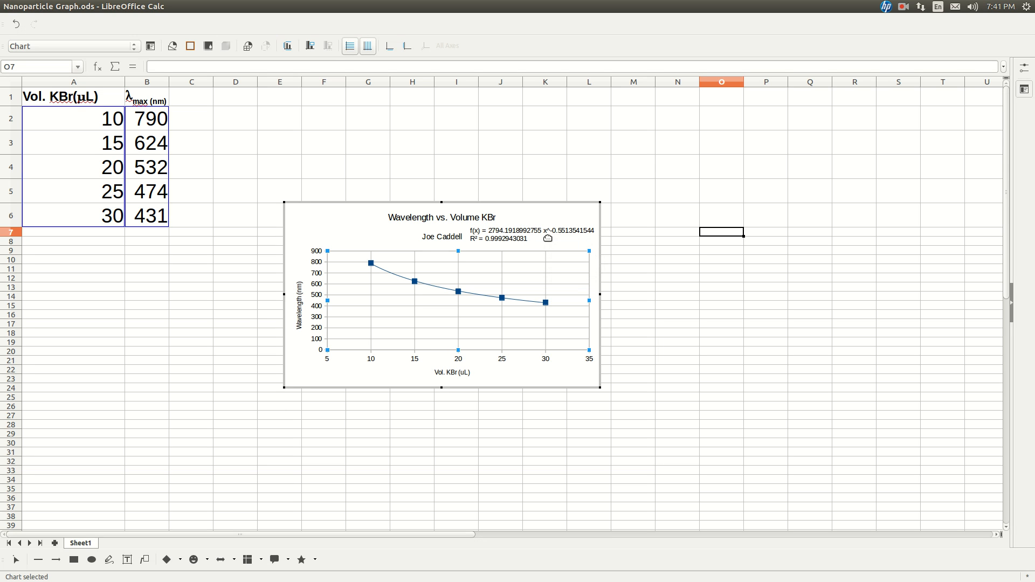
mouse_move(532, 233)
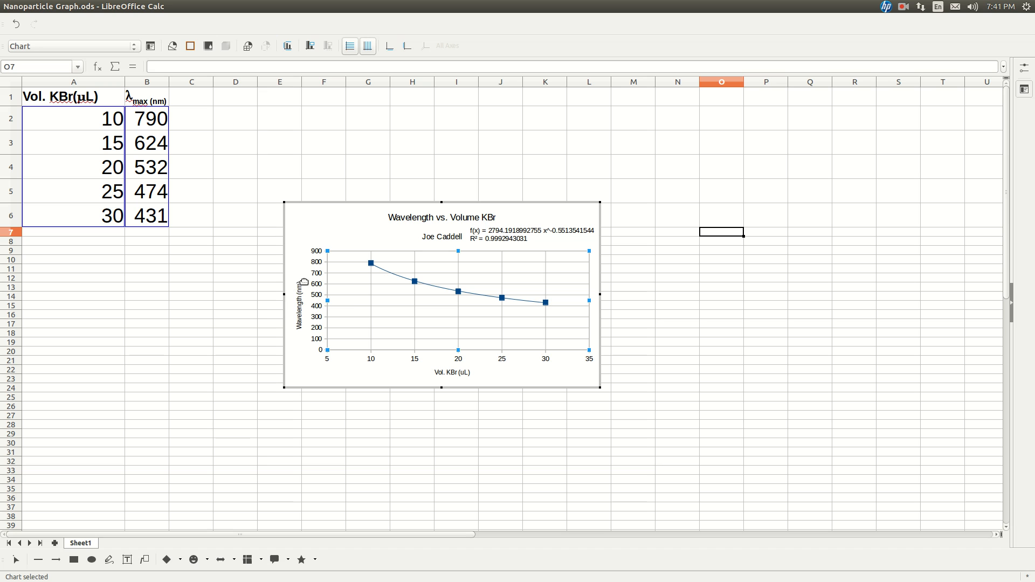
mouse_move(301, 296)
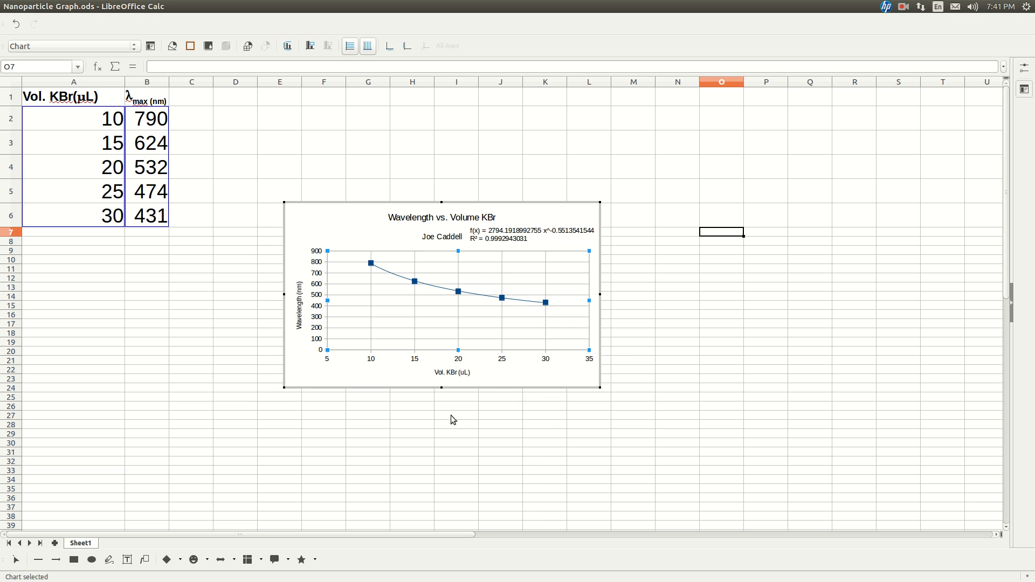
mouse_move(449, 371)
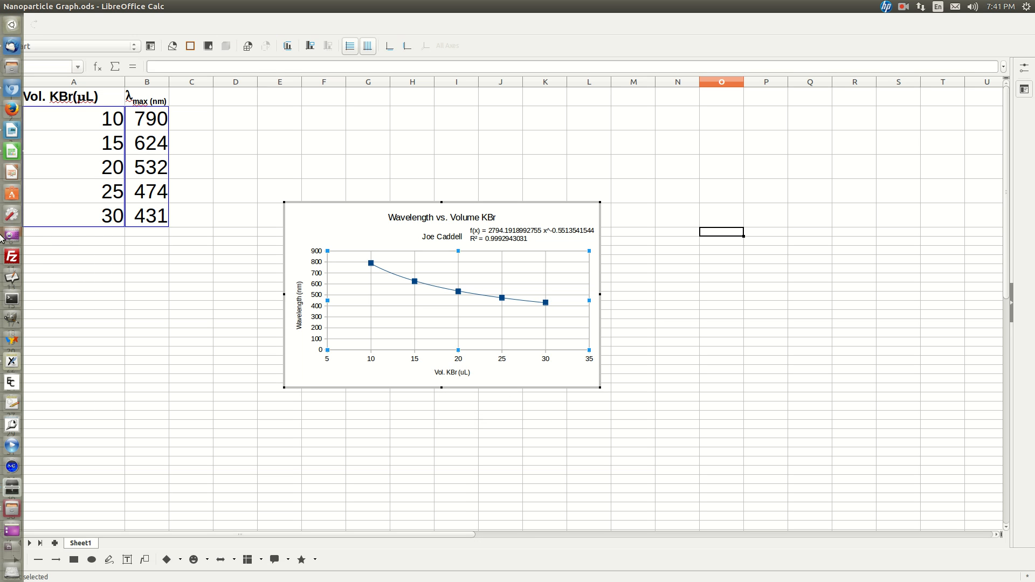
mouse_move(11, 151)
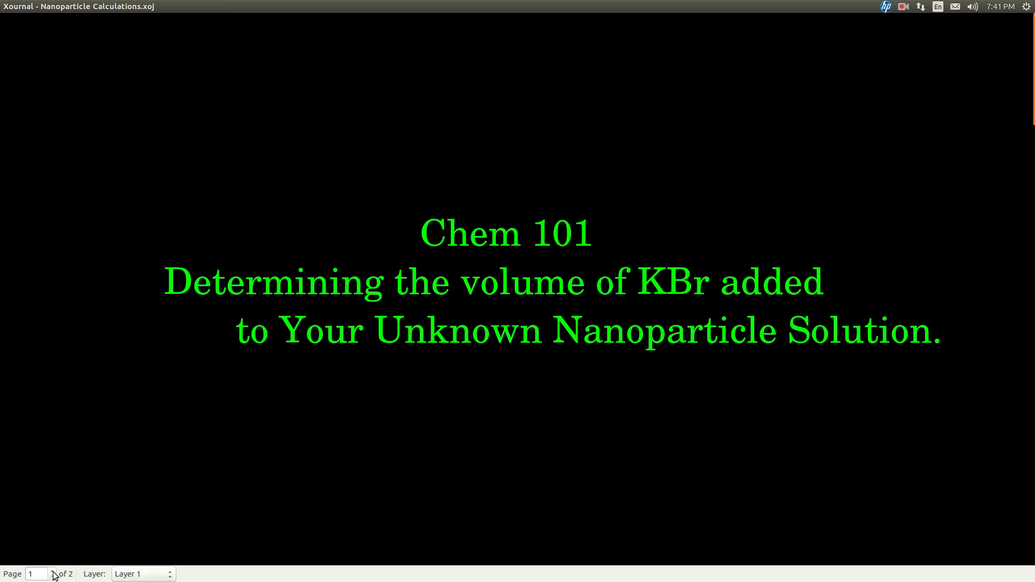
mouse_move(36, 574)
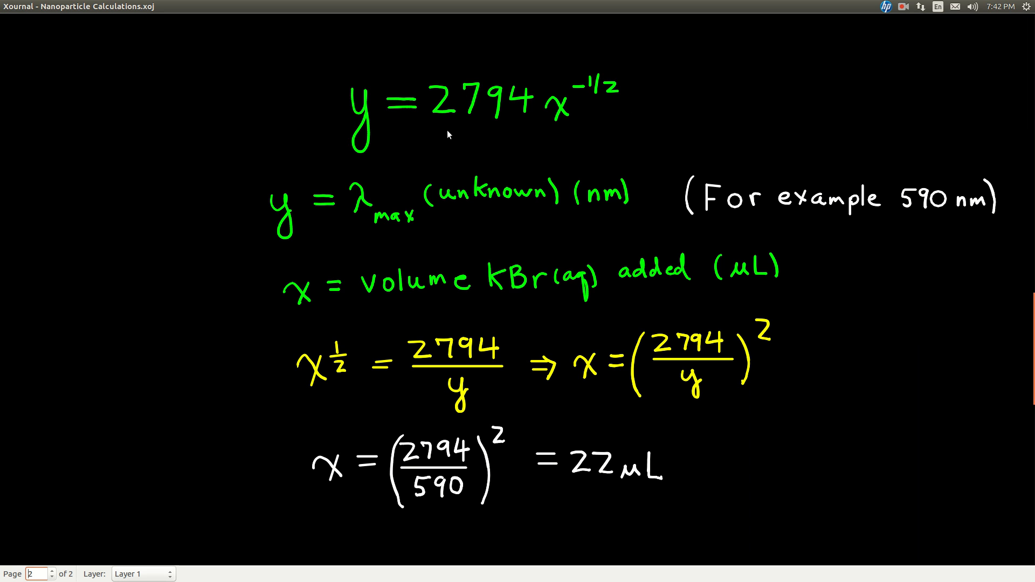
mouse_move(379, 150)
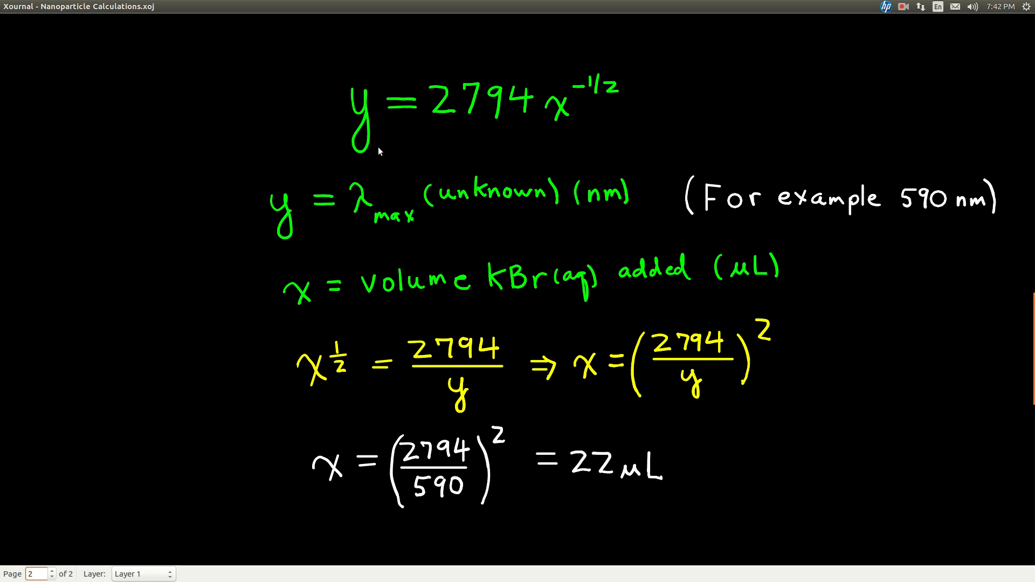
mouse_move(481, 111)
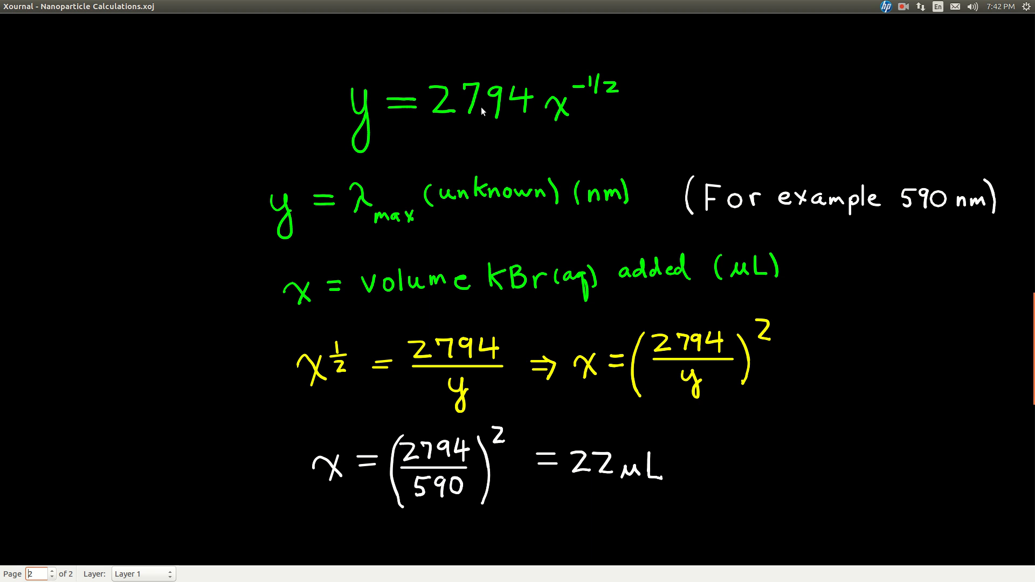
mouse_move(482, 123)
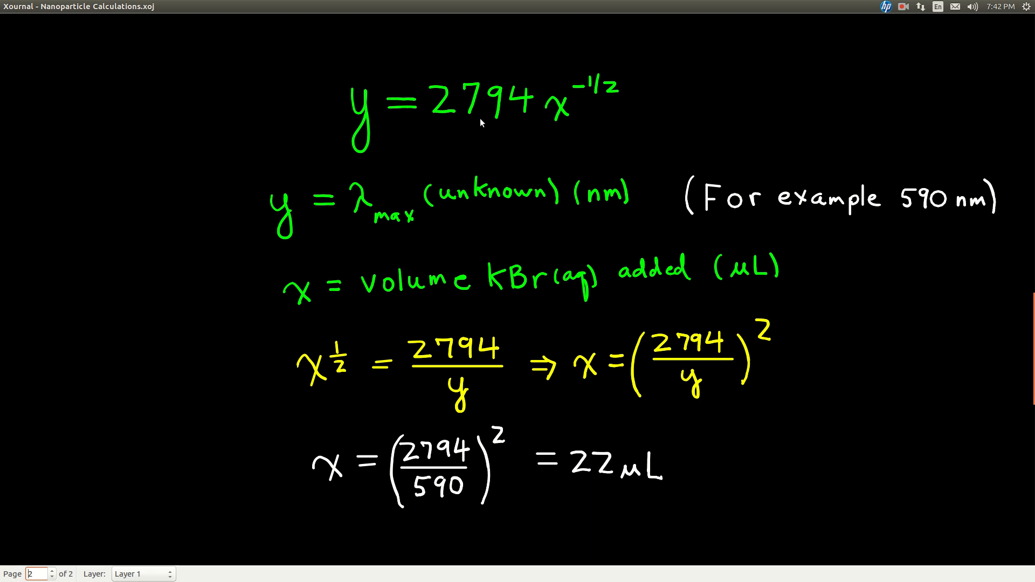
mouse_move(514, 114)
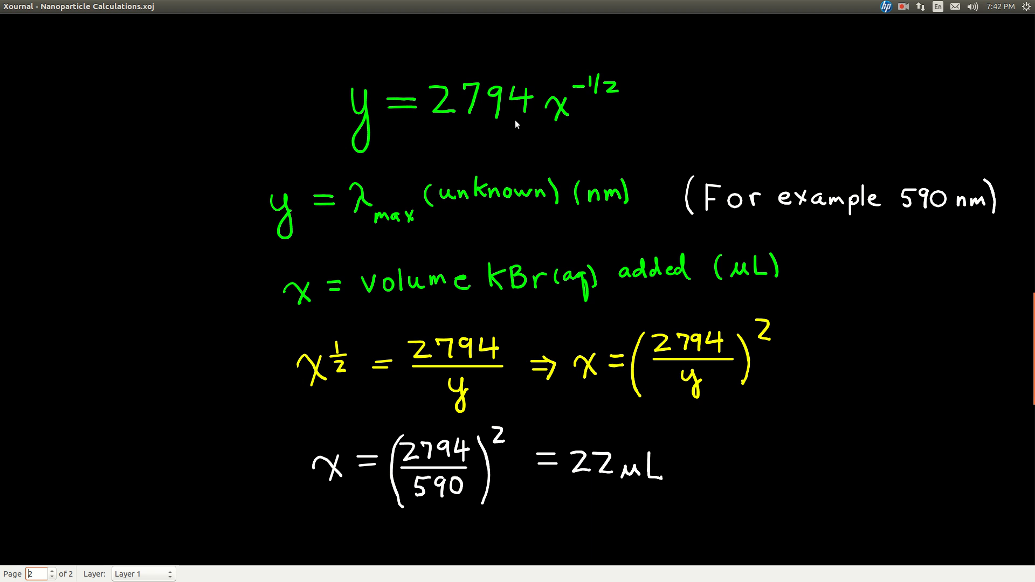
mouse_move(557, 122)
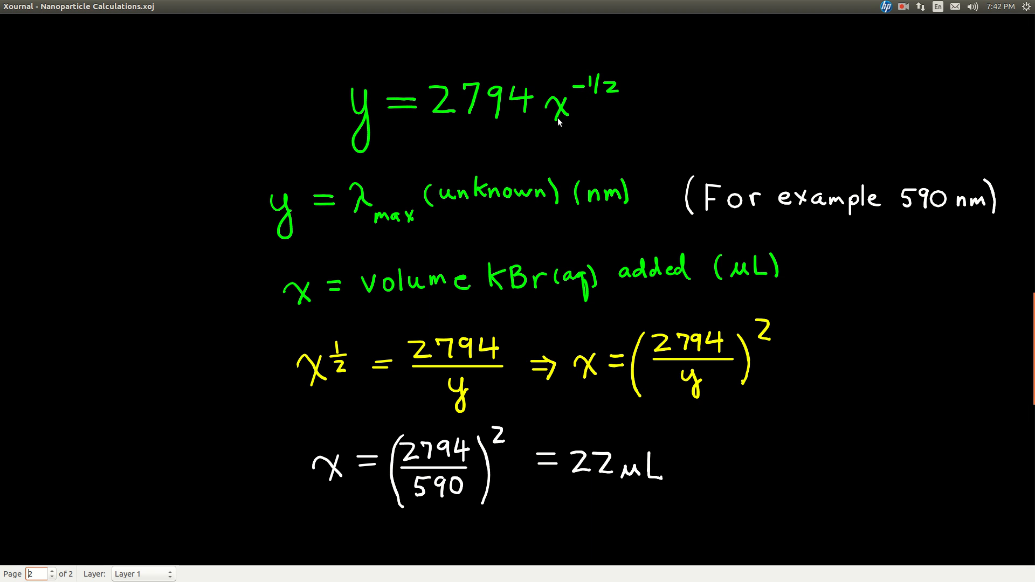
mouse_move(612, 80)
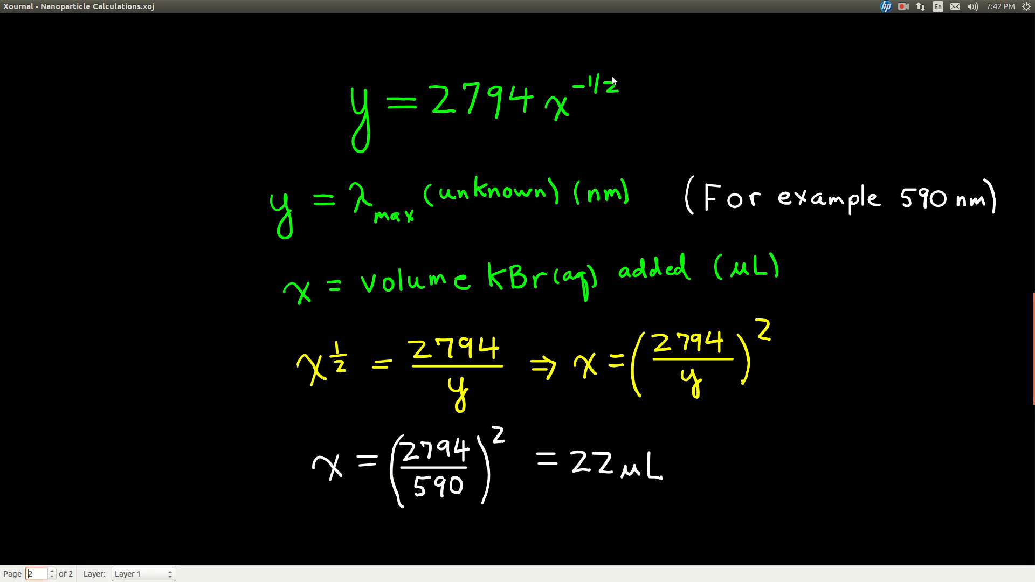
mouse_move(611, 80)
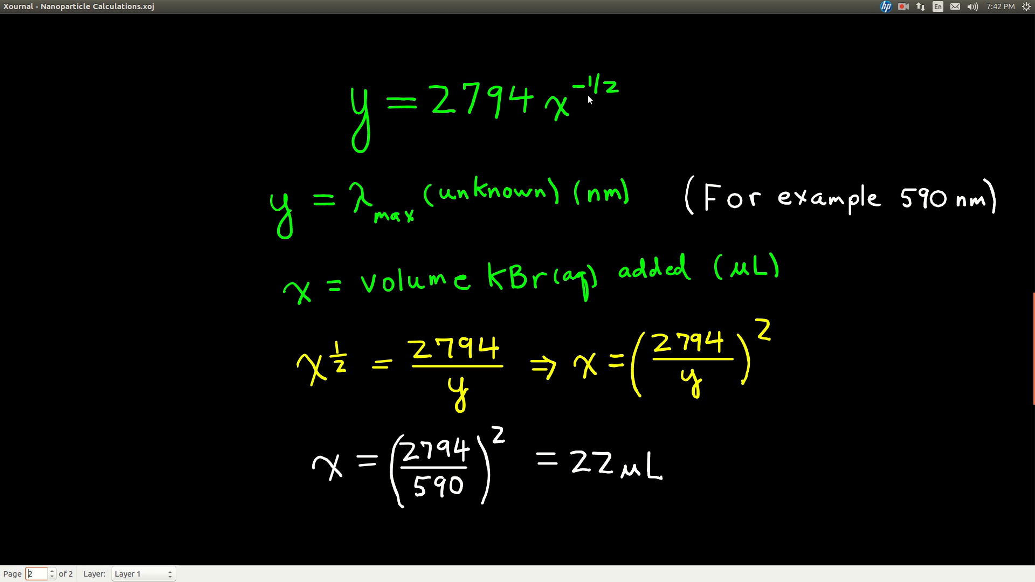
mouse_move(591, 104)
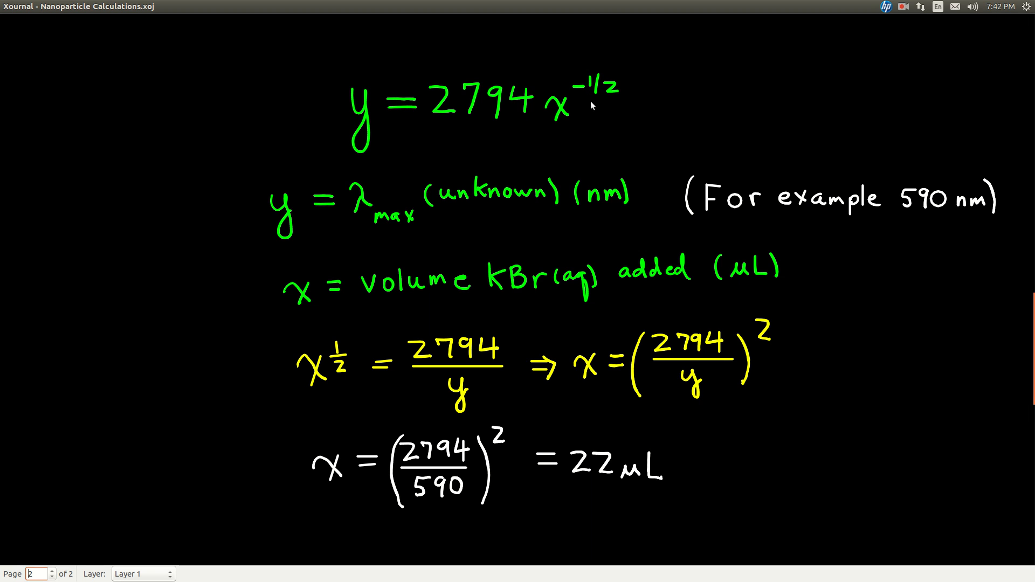
mouse_move(352, 240)
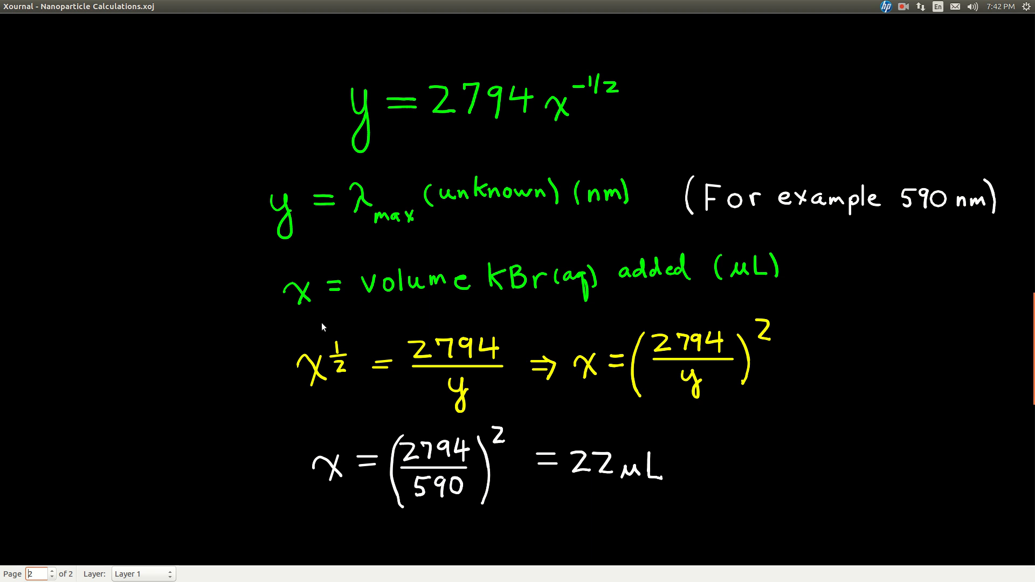
mouse_move(561, 280)
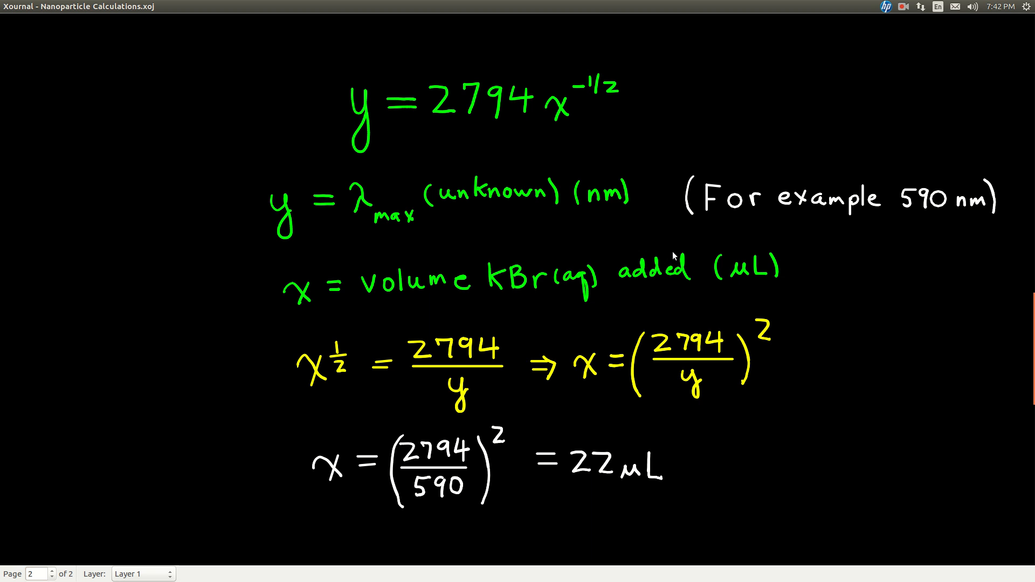
mouse_move(412, 236)
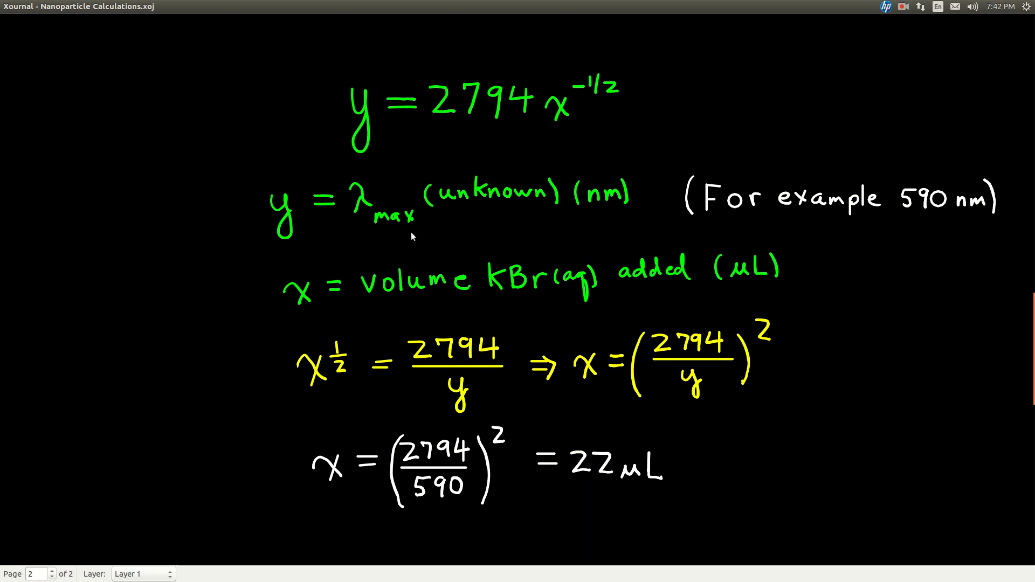
mouse_move(532, 104)
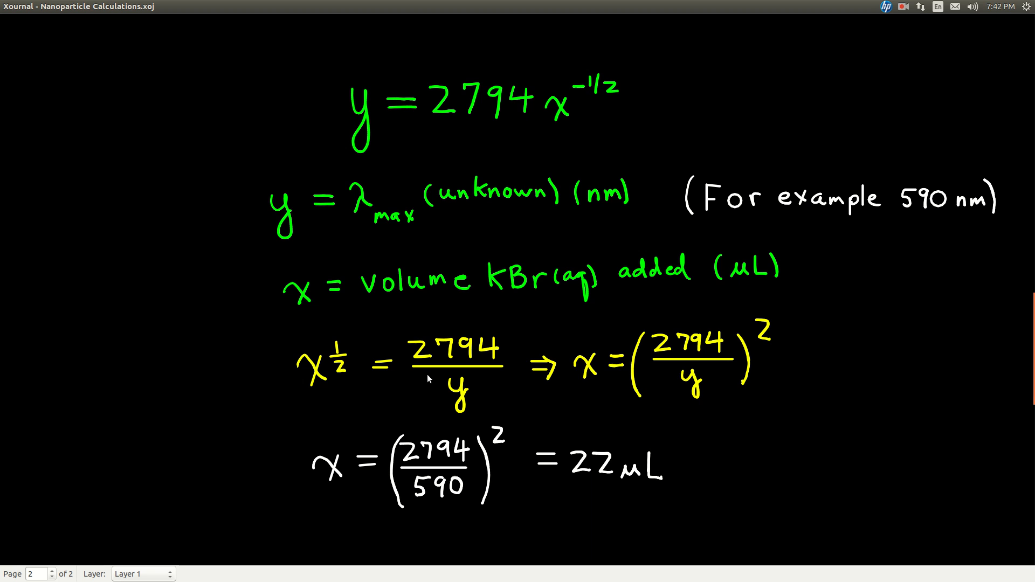
mouse_move(328, 383)
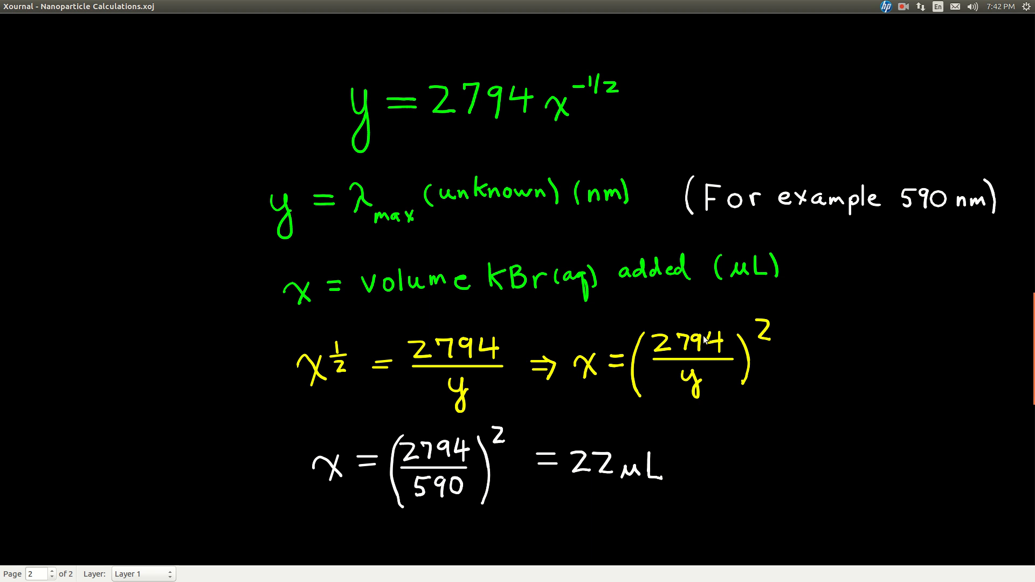
mouse_move(847, 219)
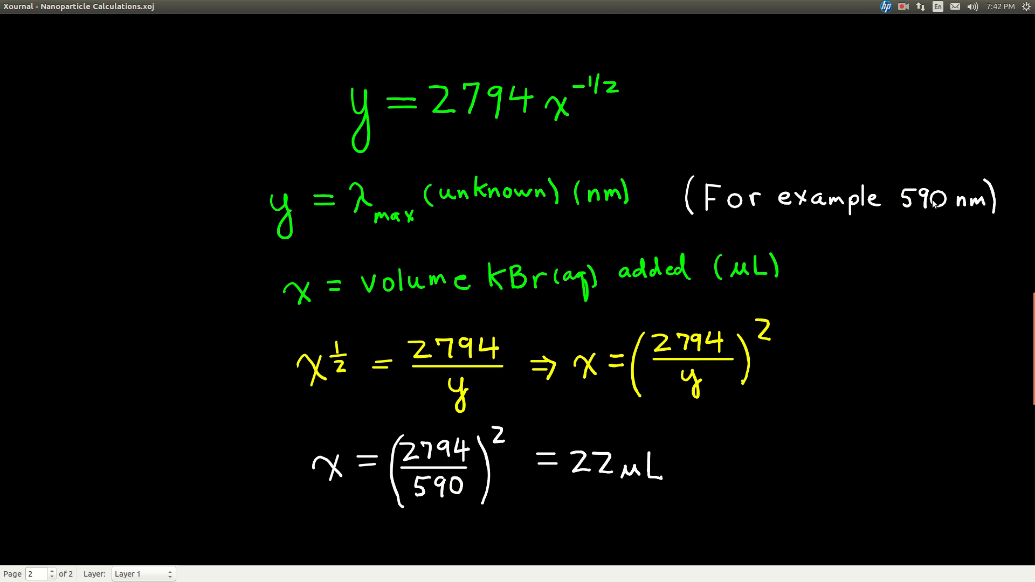
mouse_move(935, 210)
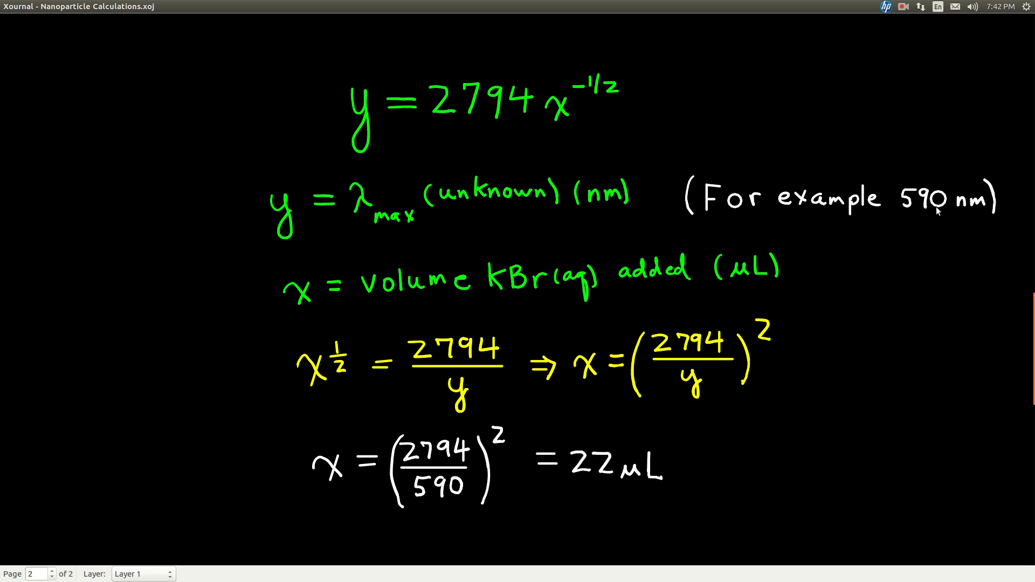
mouse_move(929, 226)
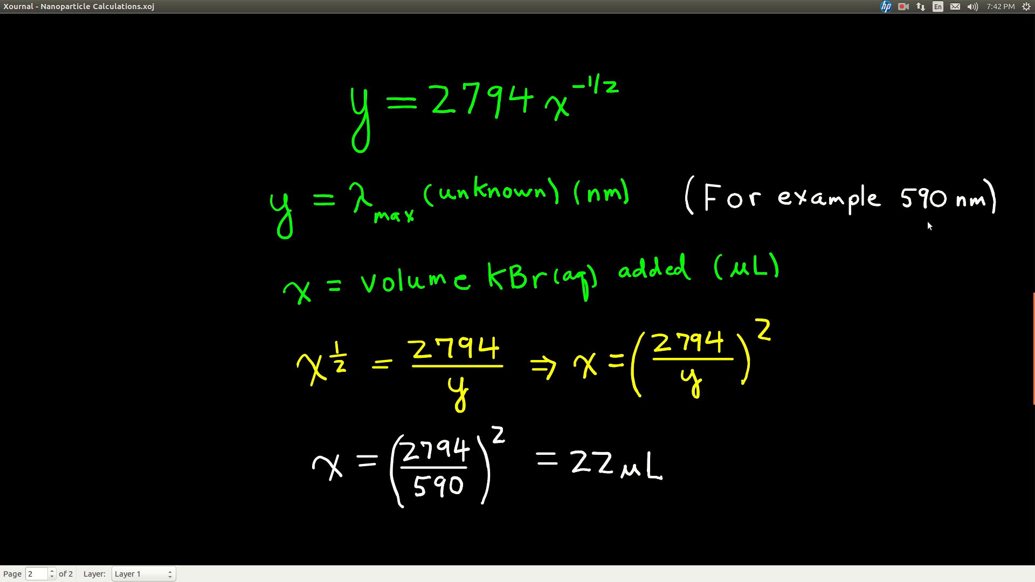
mouse_move(925, 223)
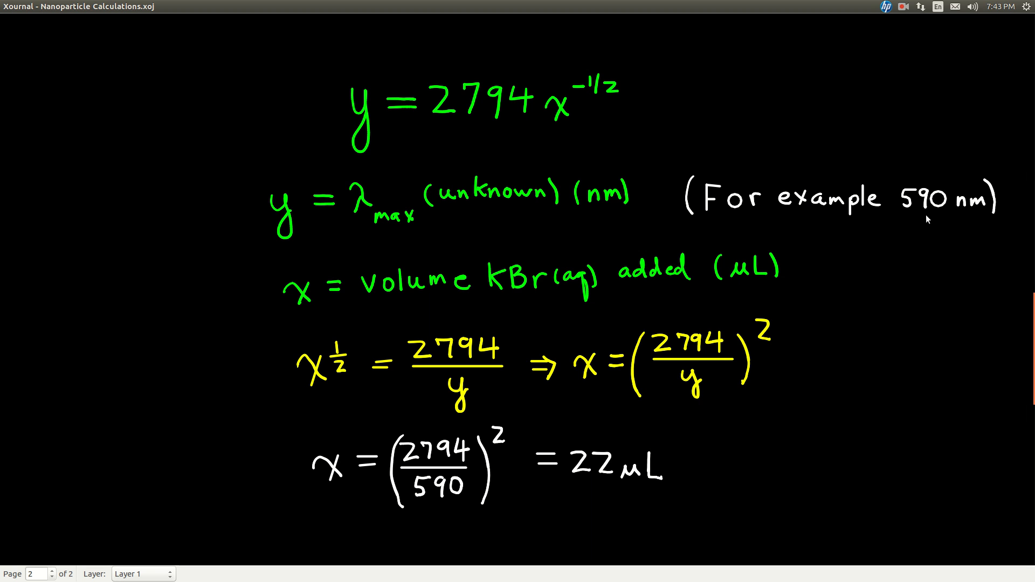
mouse_move(452, 488)
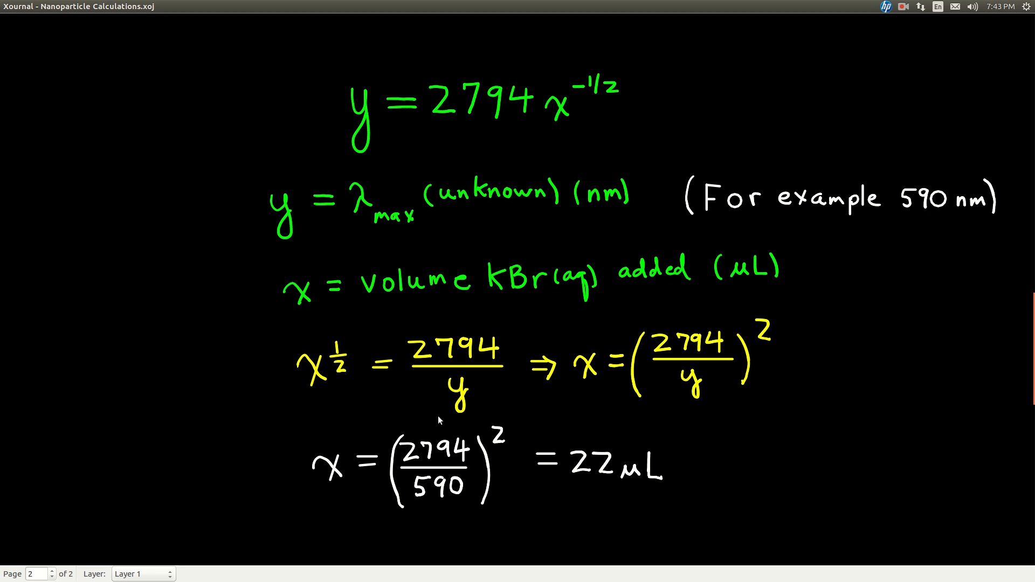
mouse_move(444, 457)
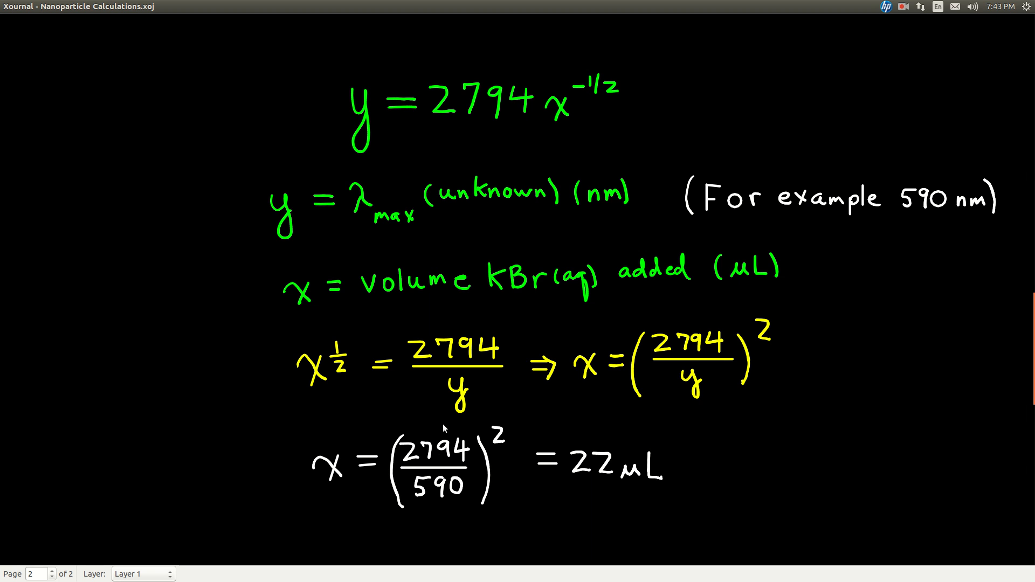
mouse_move(480, 132)
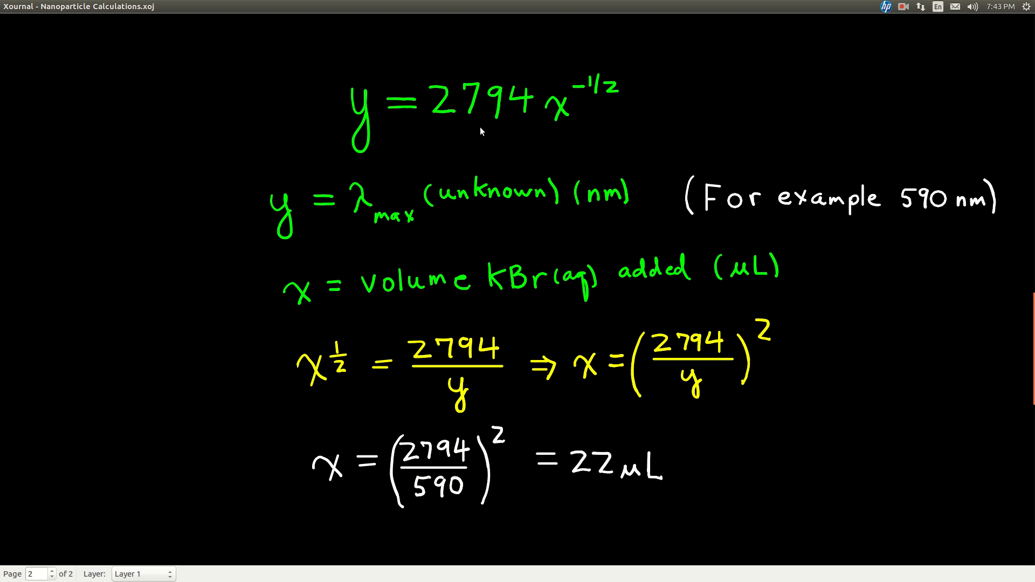
mouse_move(475, 227)
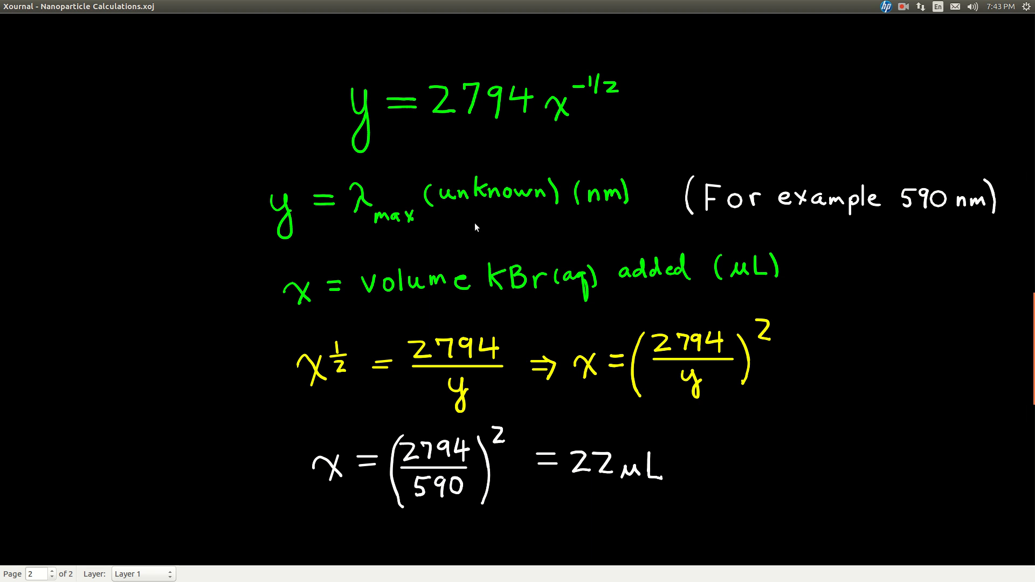
mouse_move(458, 463)
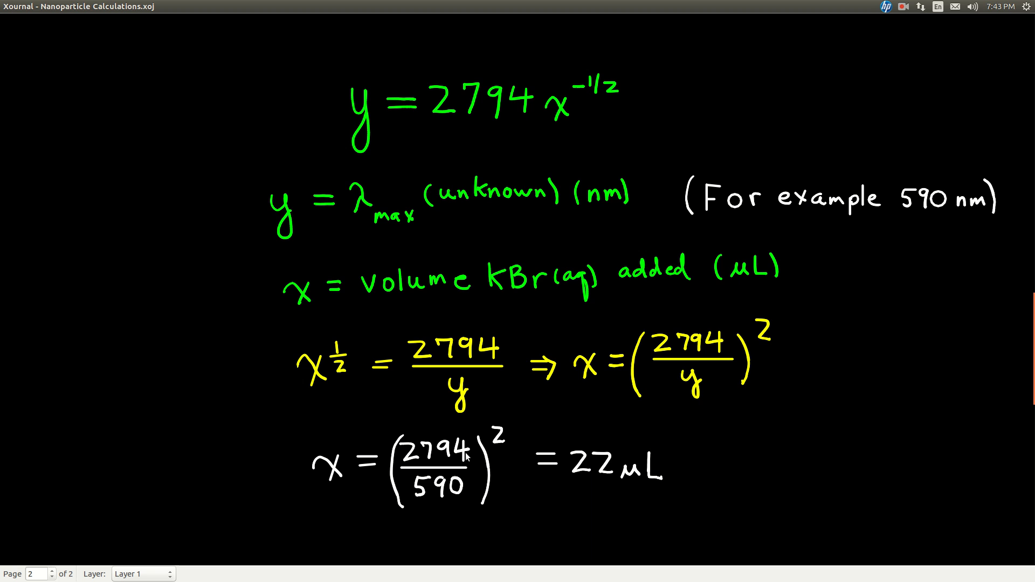
mouse_move(553, 465)
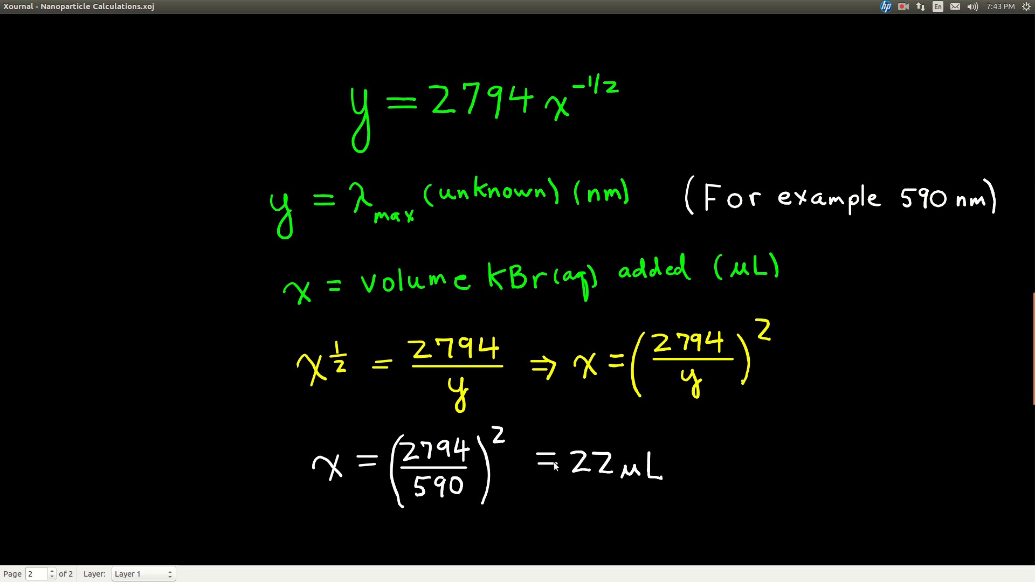
mouse_move(628, 480)
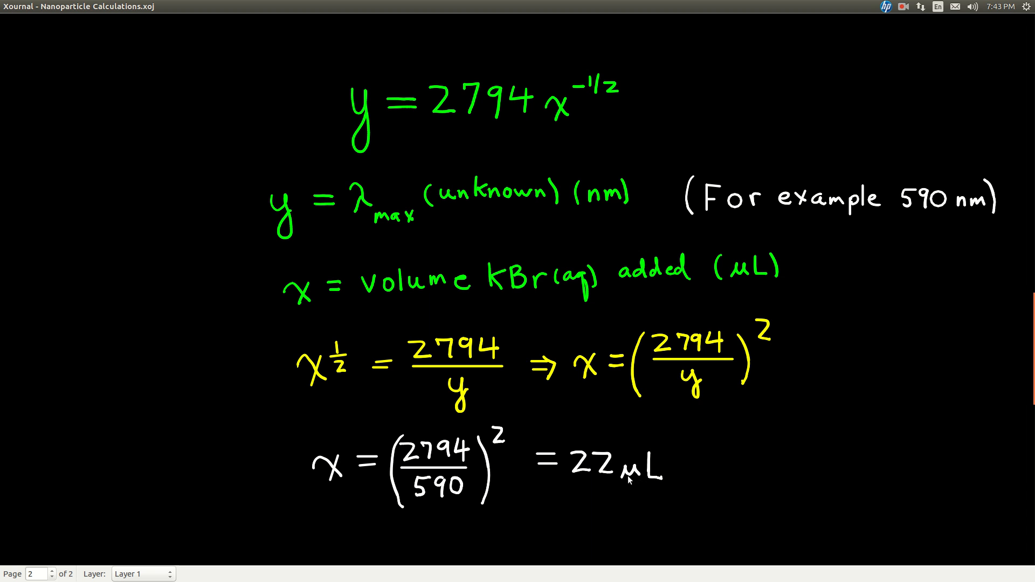
mouse_move(589, 482)
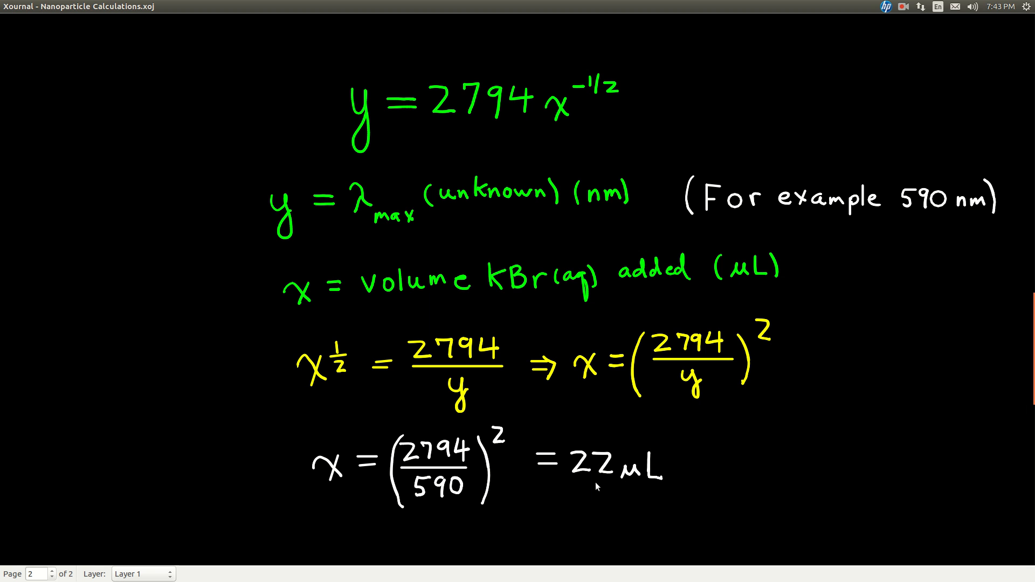
mouse_move(605, 479)
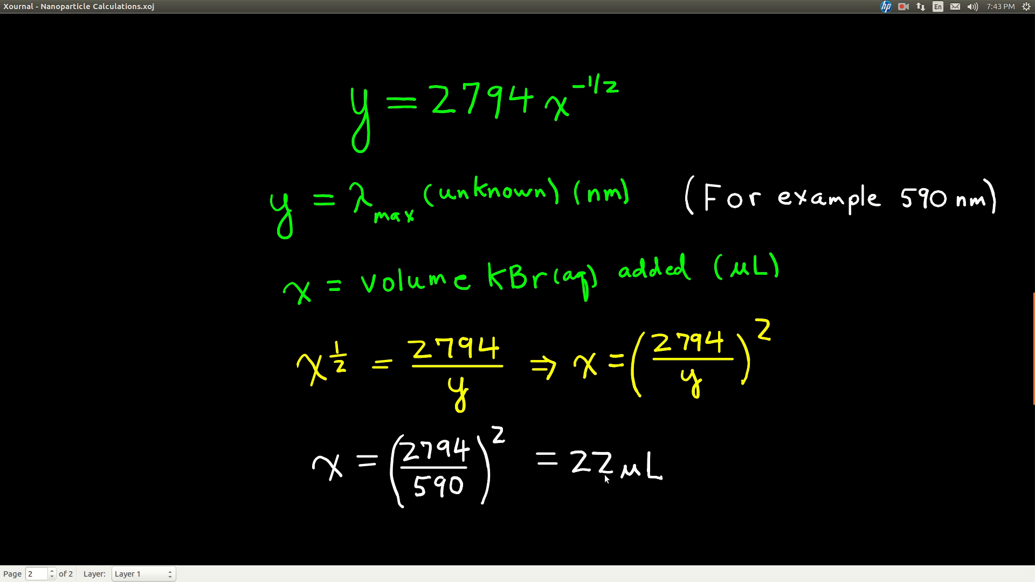